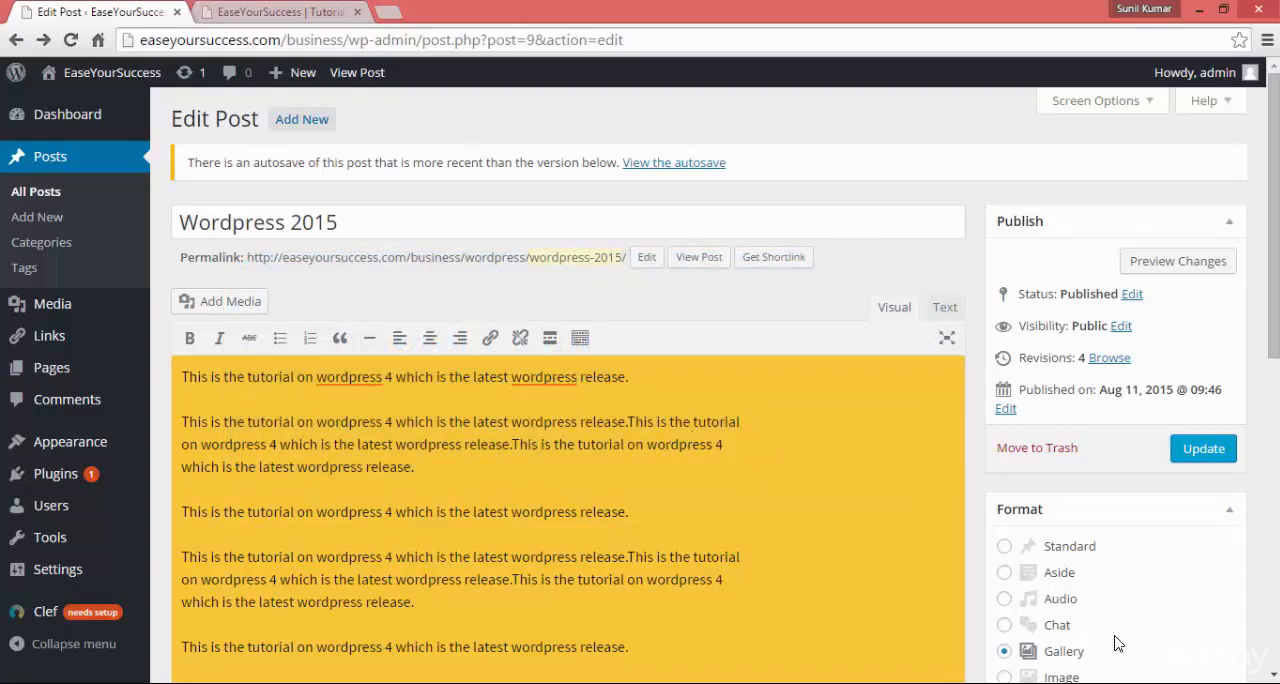
pyautogui.moveTo(1056, 644)
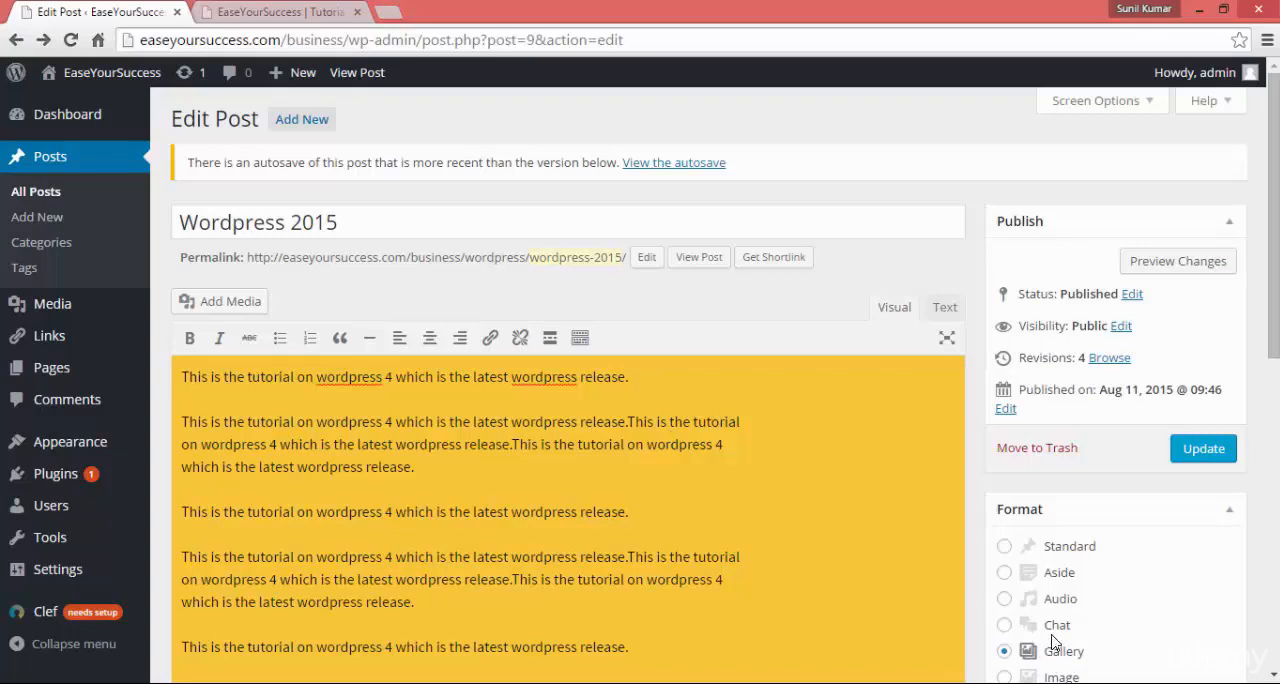
pyautogui.moveTo(1006, 556)
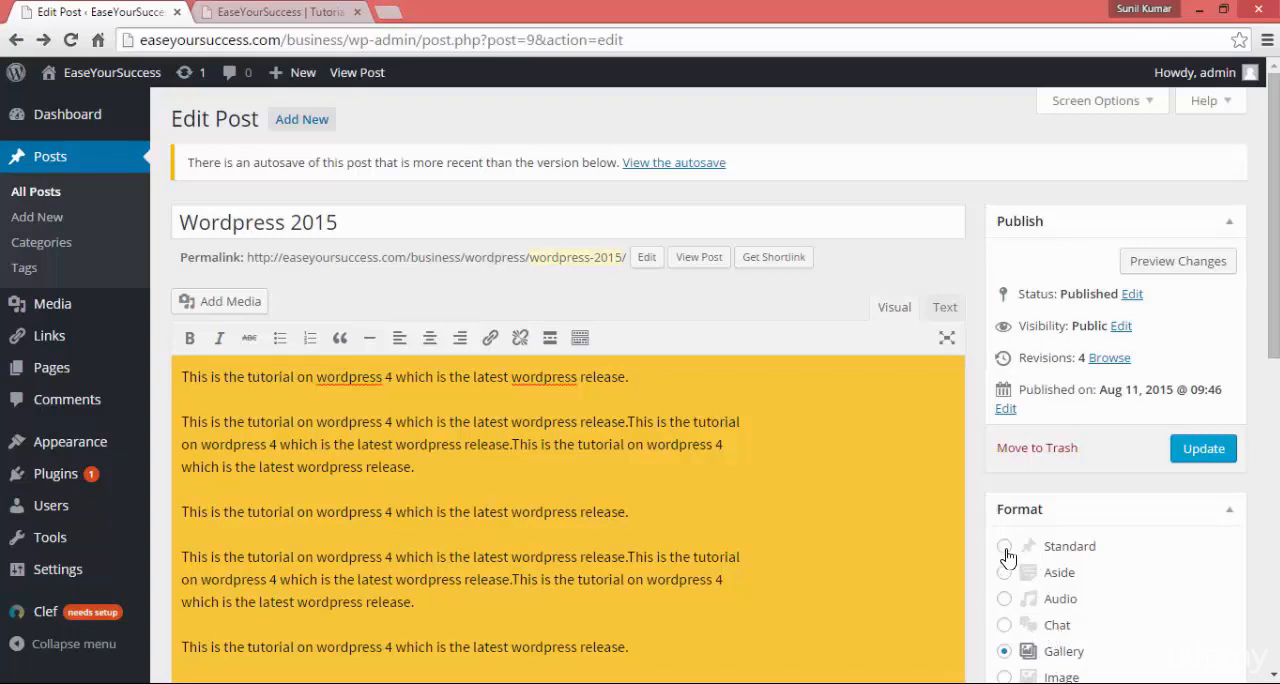
# - Switch the post to the Standard format, update it, check the live site and return to the editor
pyautogui.click(1004, 546)
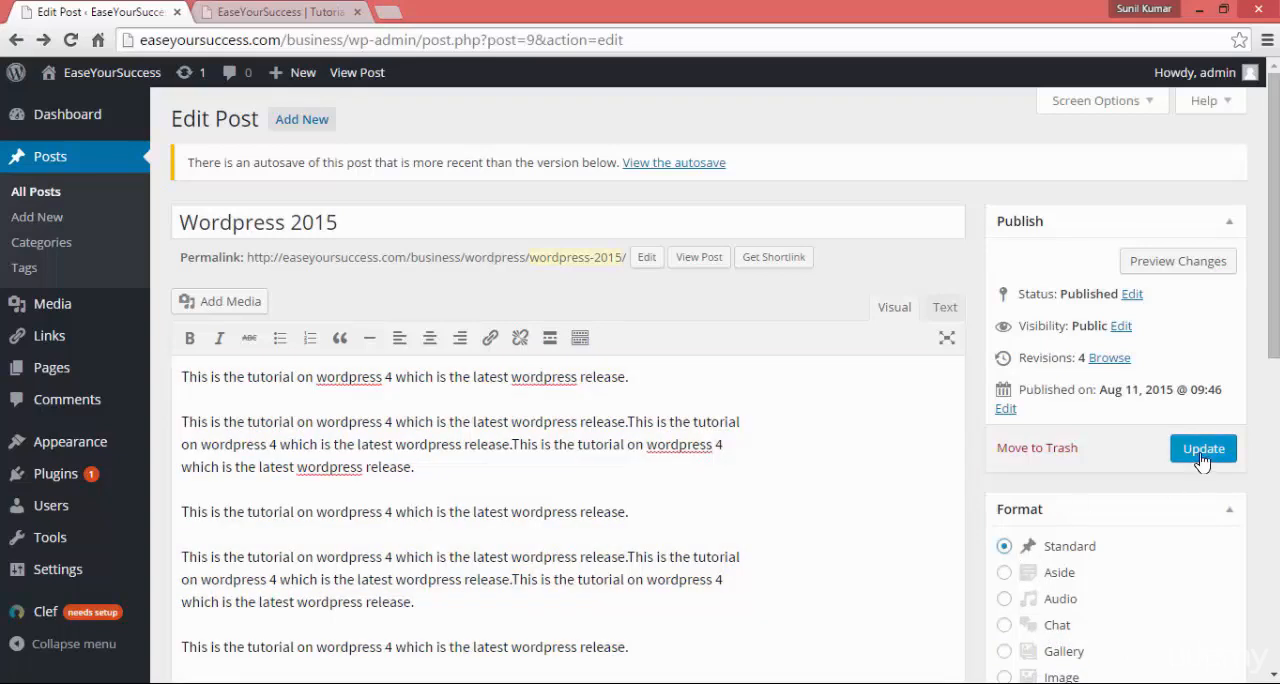
pyautogui.click(1204, 448)
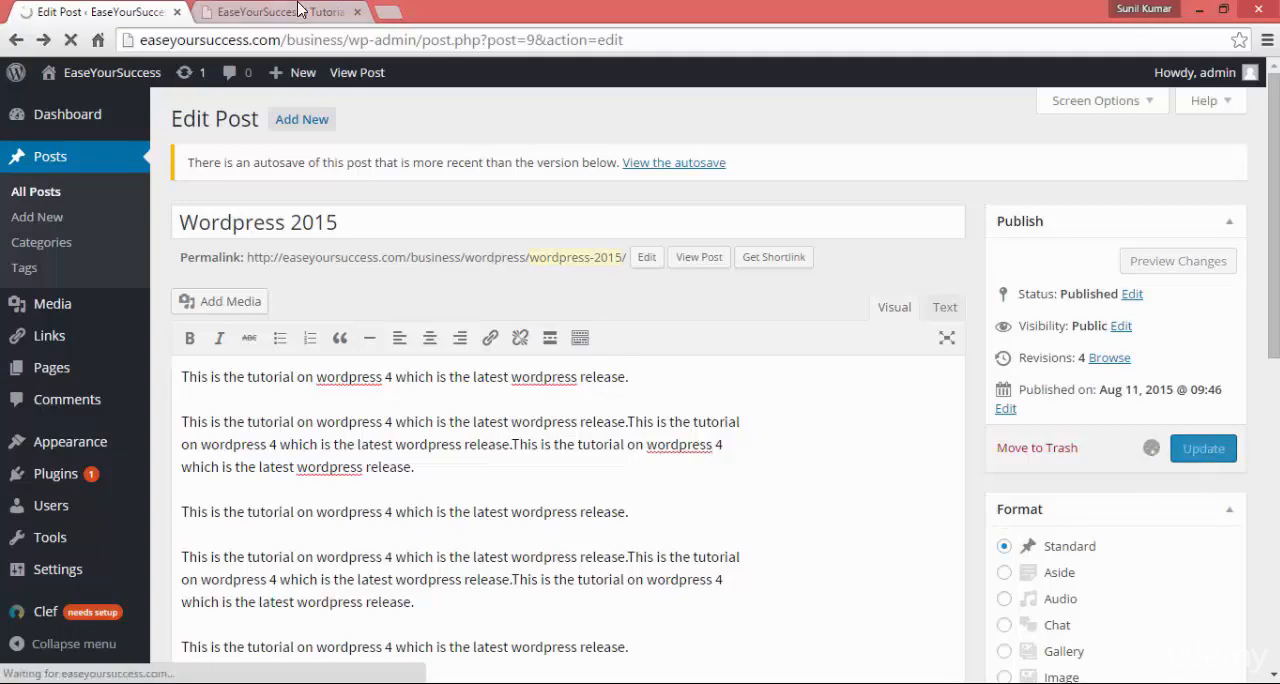
pyautogui.click(270, 12)
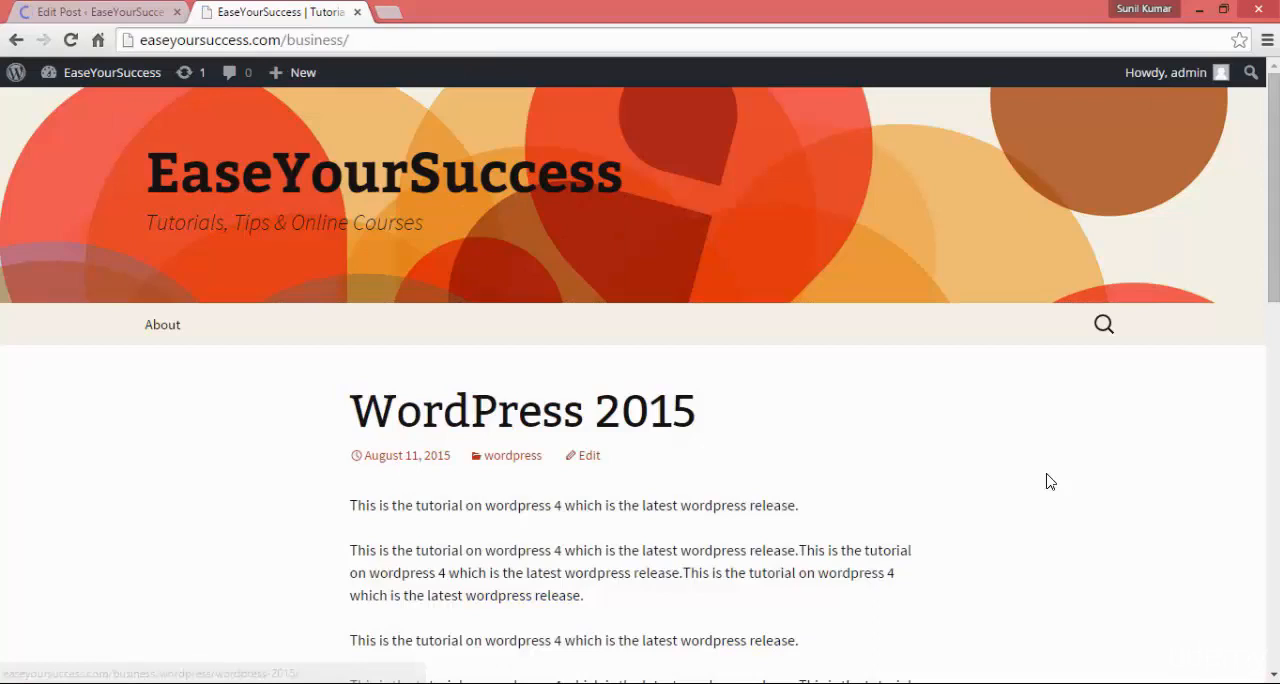
pyautogui.moveTo(290, 148)
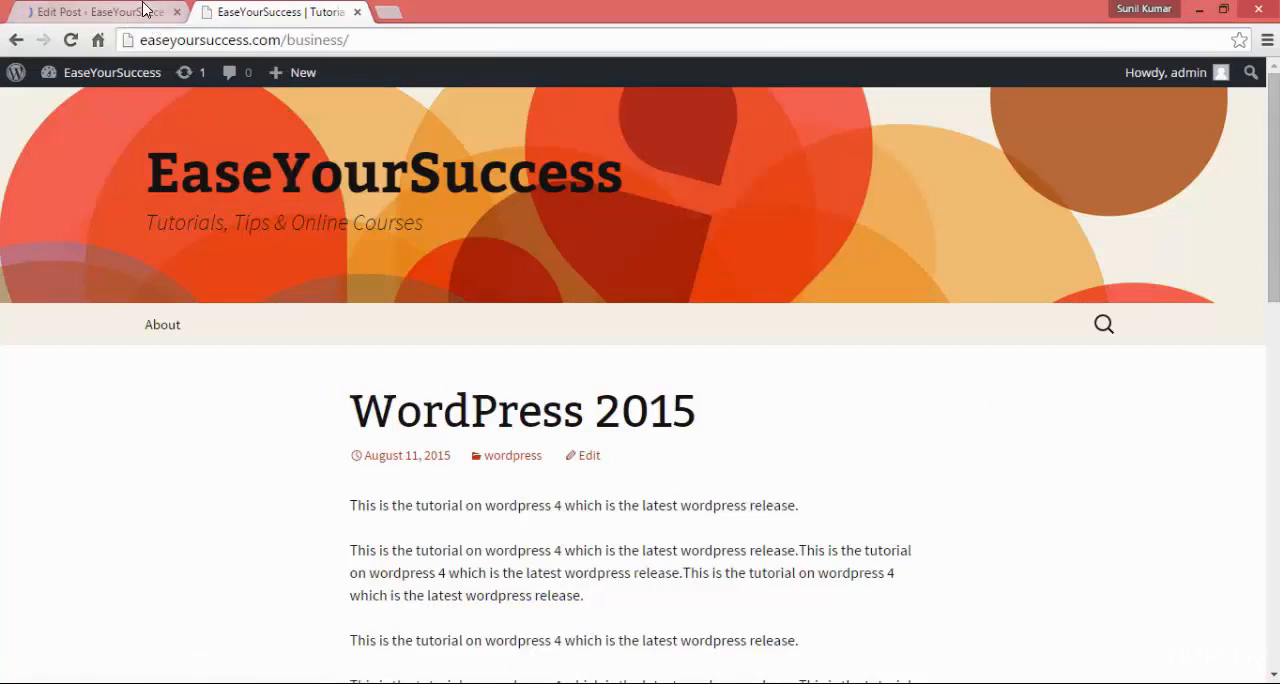
pyautogui.click(90, 12)
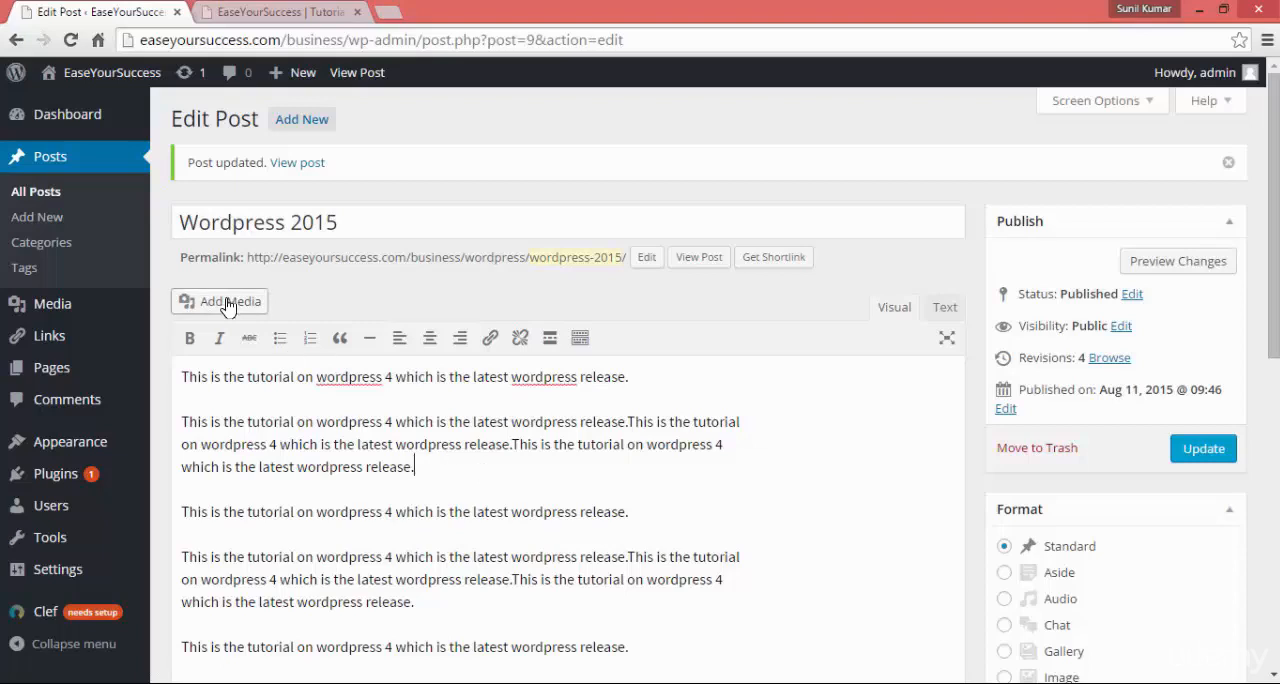
# - Upload the WordPress start image jpg from the computer through Add Media
pyautogui.click(220, 300)
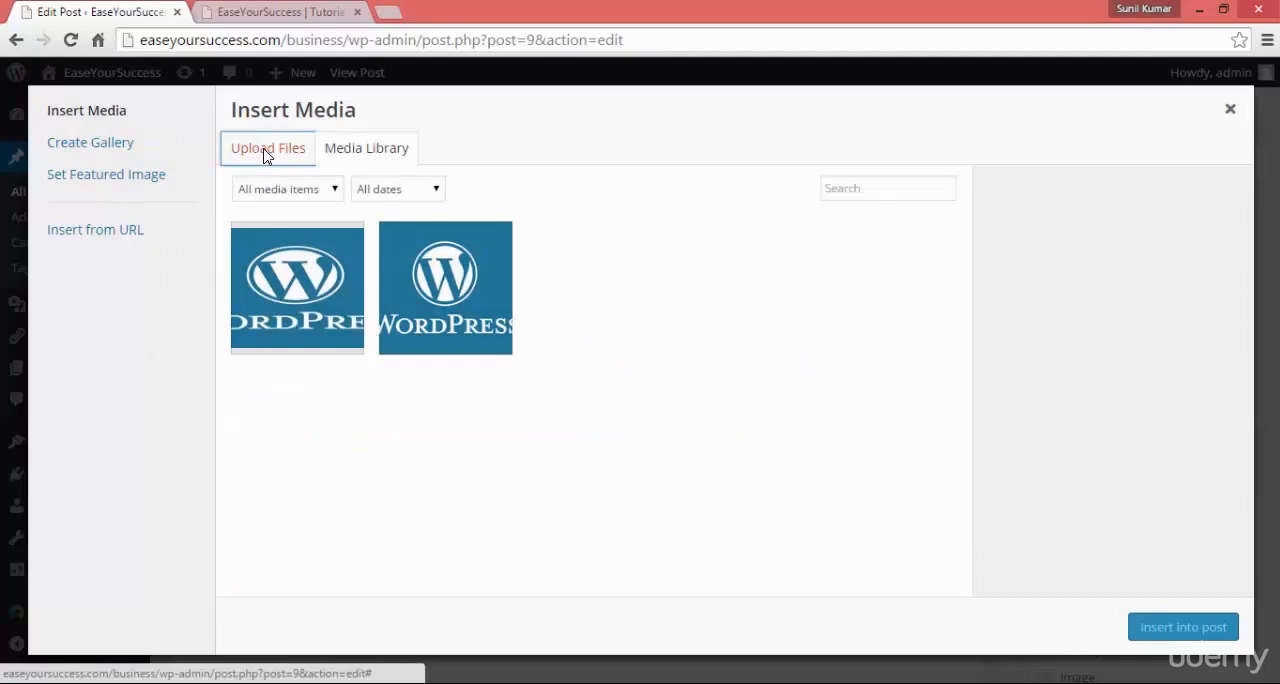
pyautogui.click(268, 148)
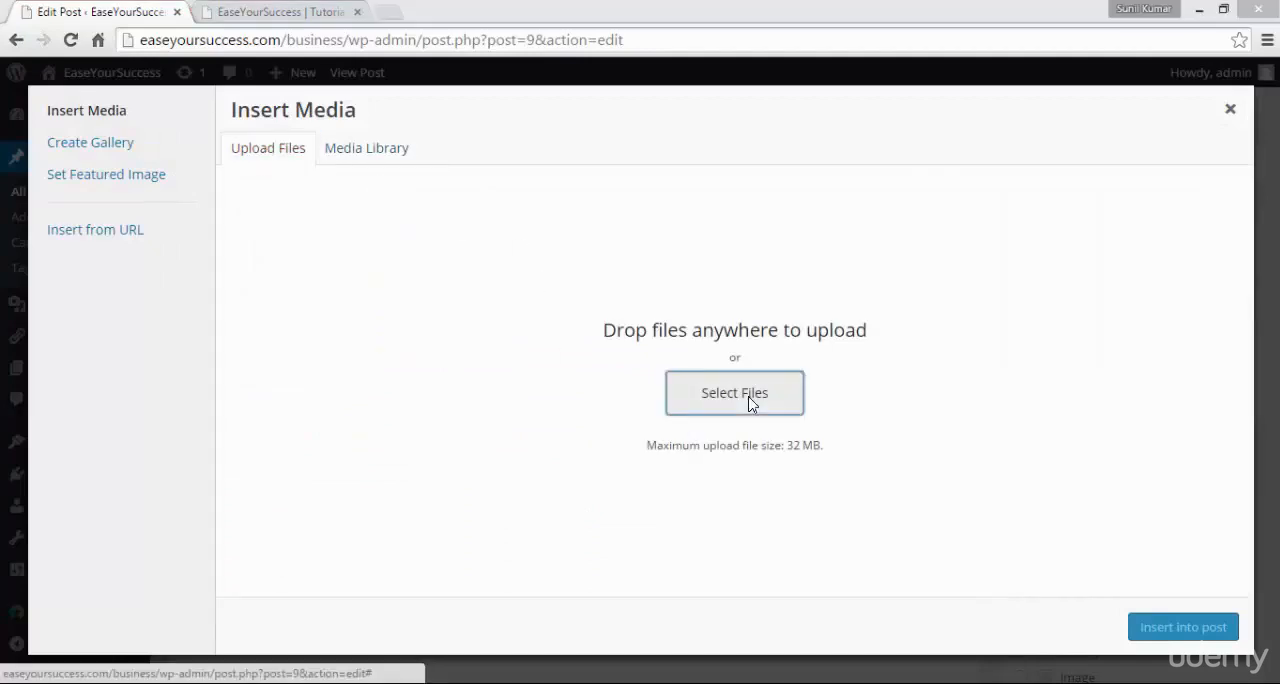
pyautogui.click(734, 392)
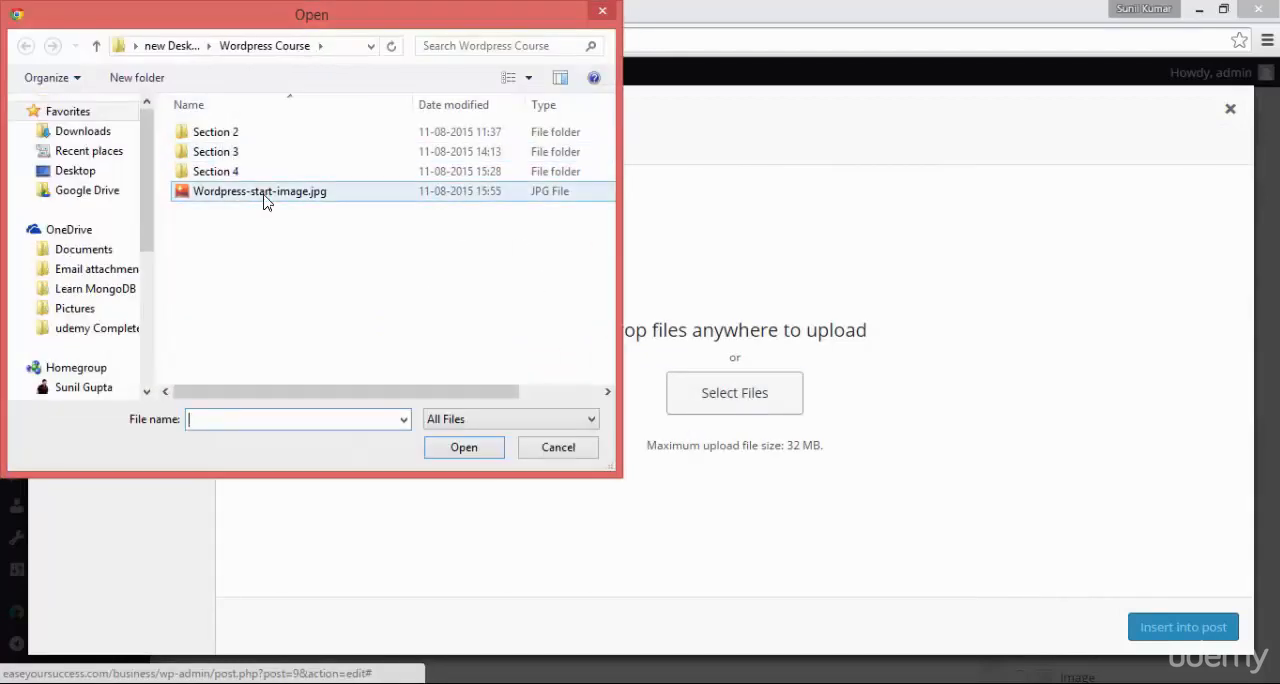
pyautogui.click(464, 448)
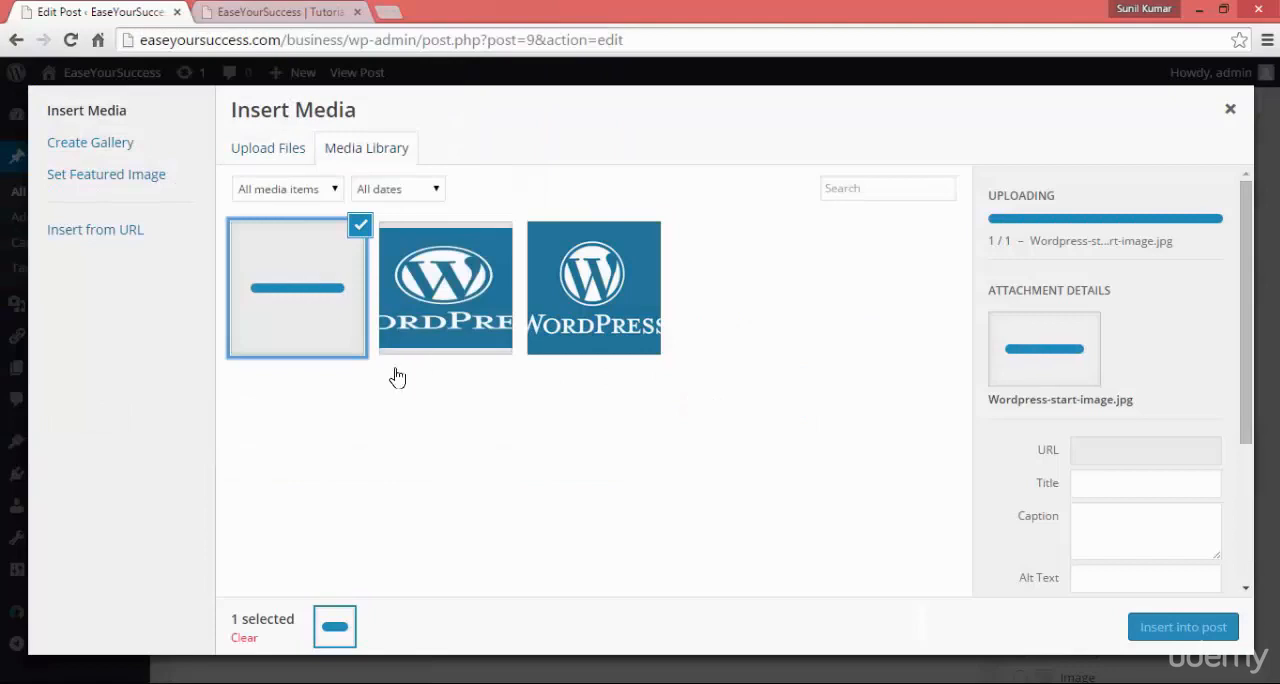
pyautogui.moveTo(444, 380)
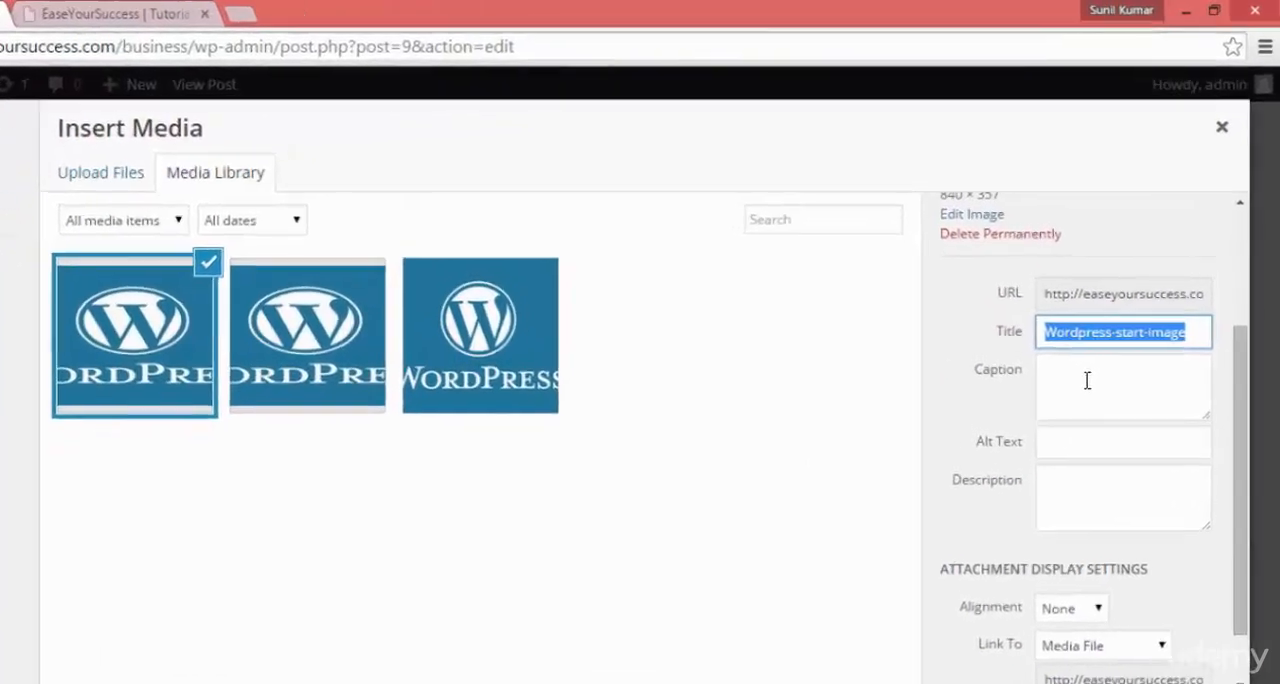
# - Caption the image 'Wordpress 2015', align it right and insert it into the post
pyautogui.write('Wor')
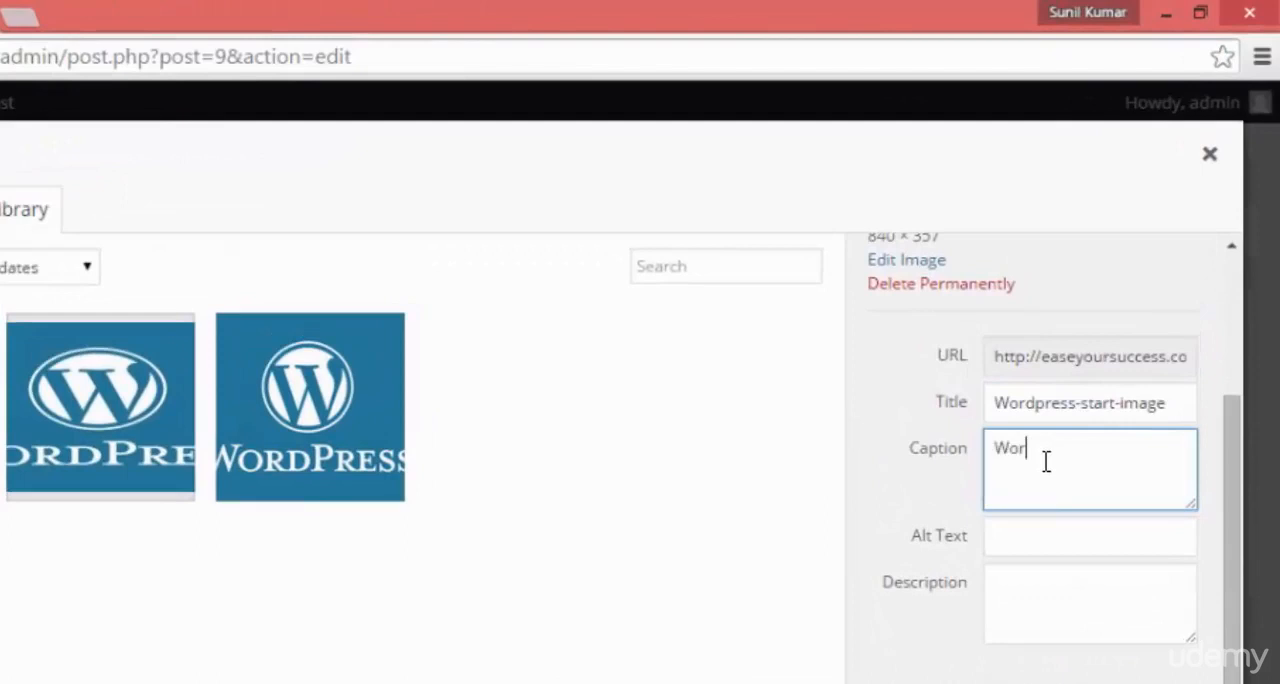
pyautogui.write('dp')
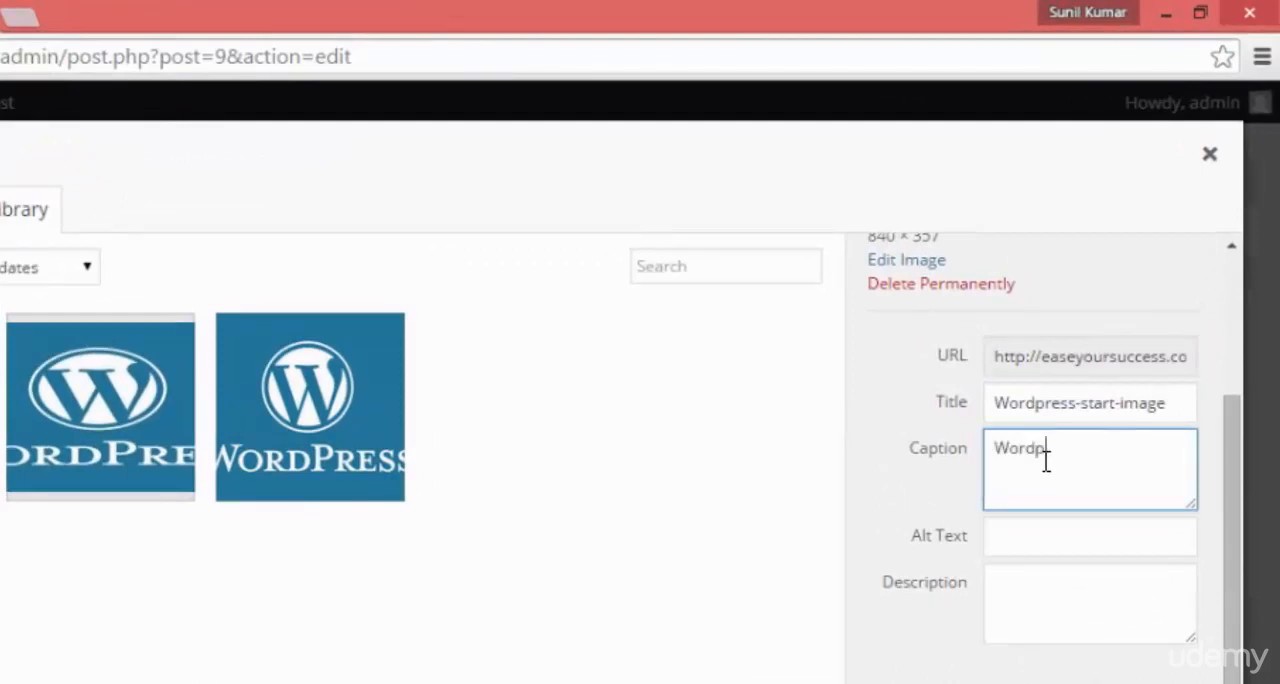
pyautogui.write('ress 215')
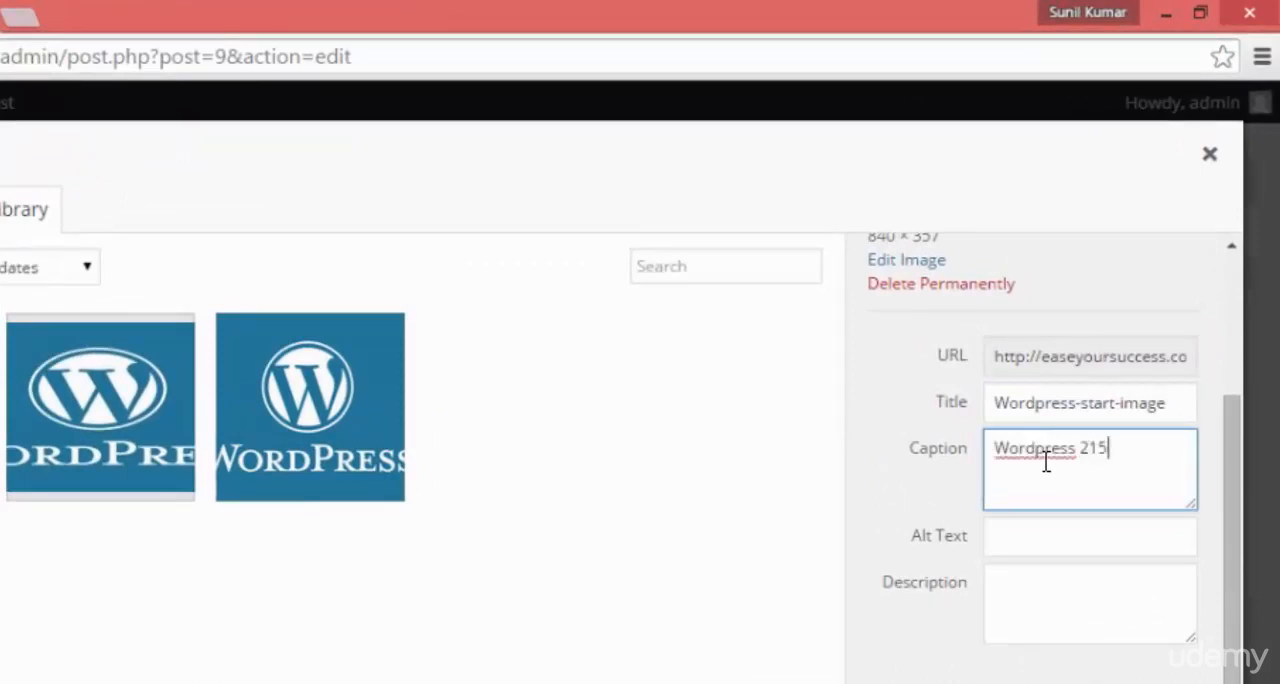
pyautogui.press('Backspace')
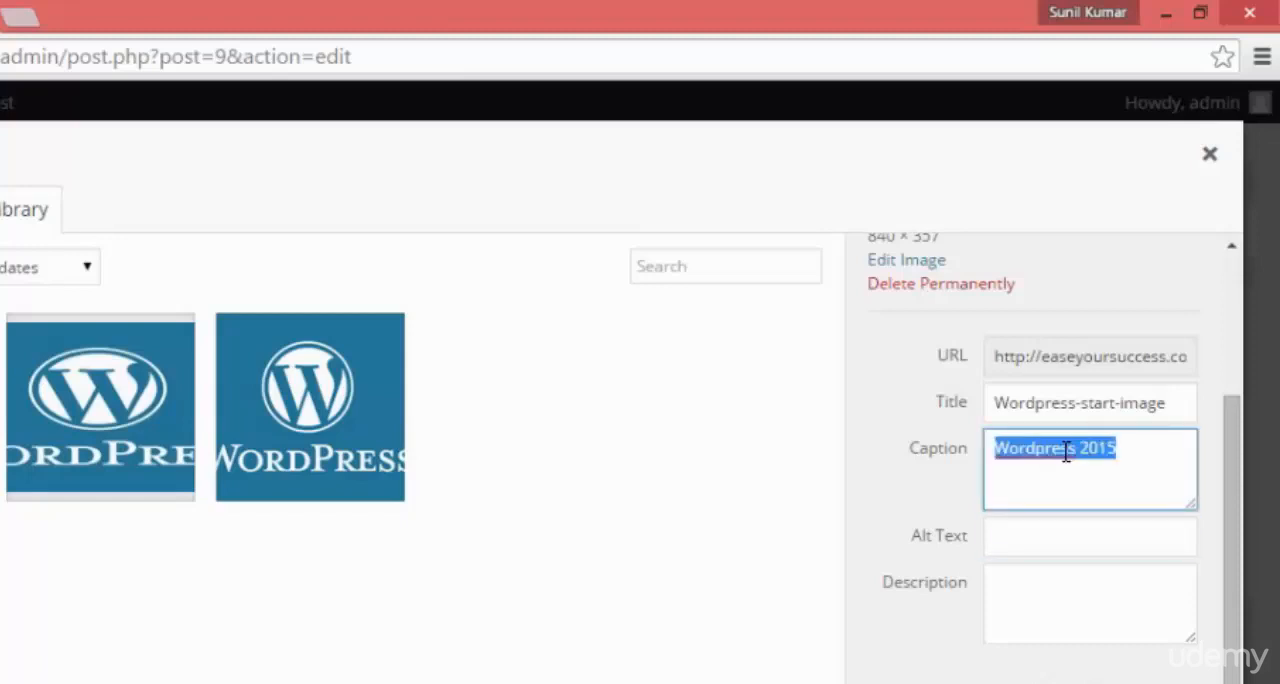
pyautogui.write('Wordpress 2015')
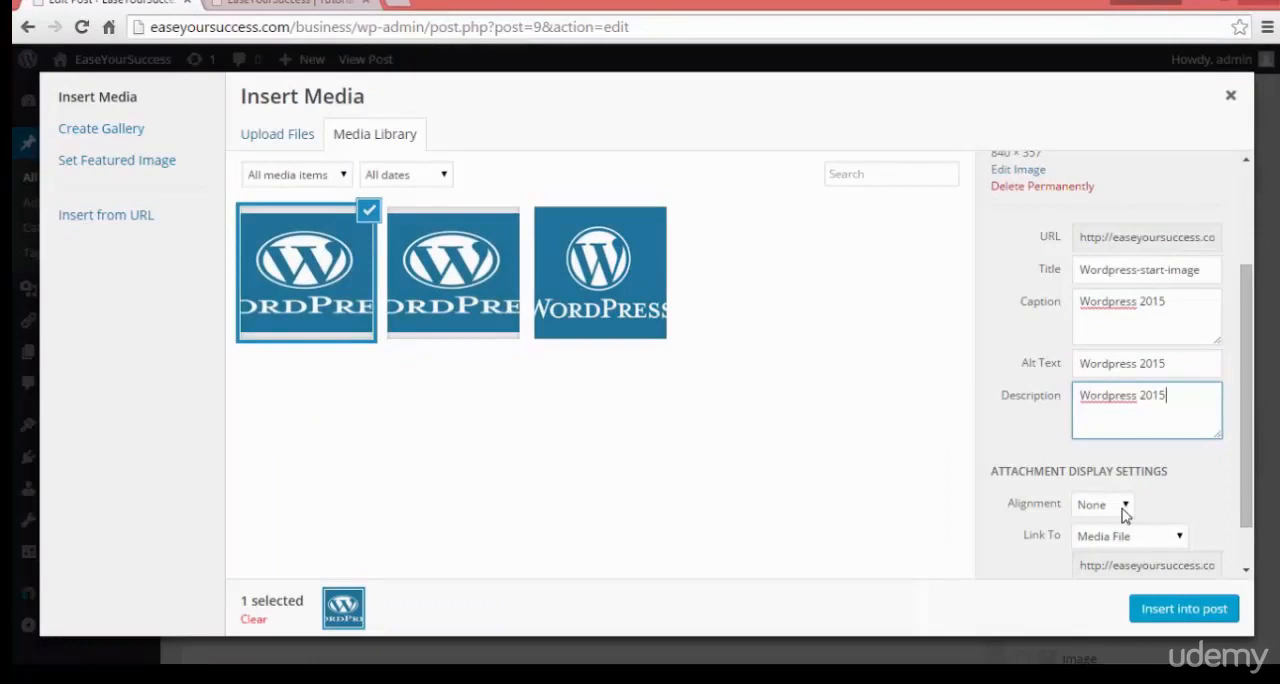
pyautogui.click(1100, 504)
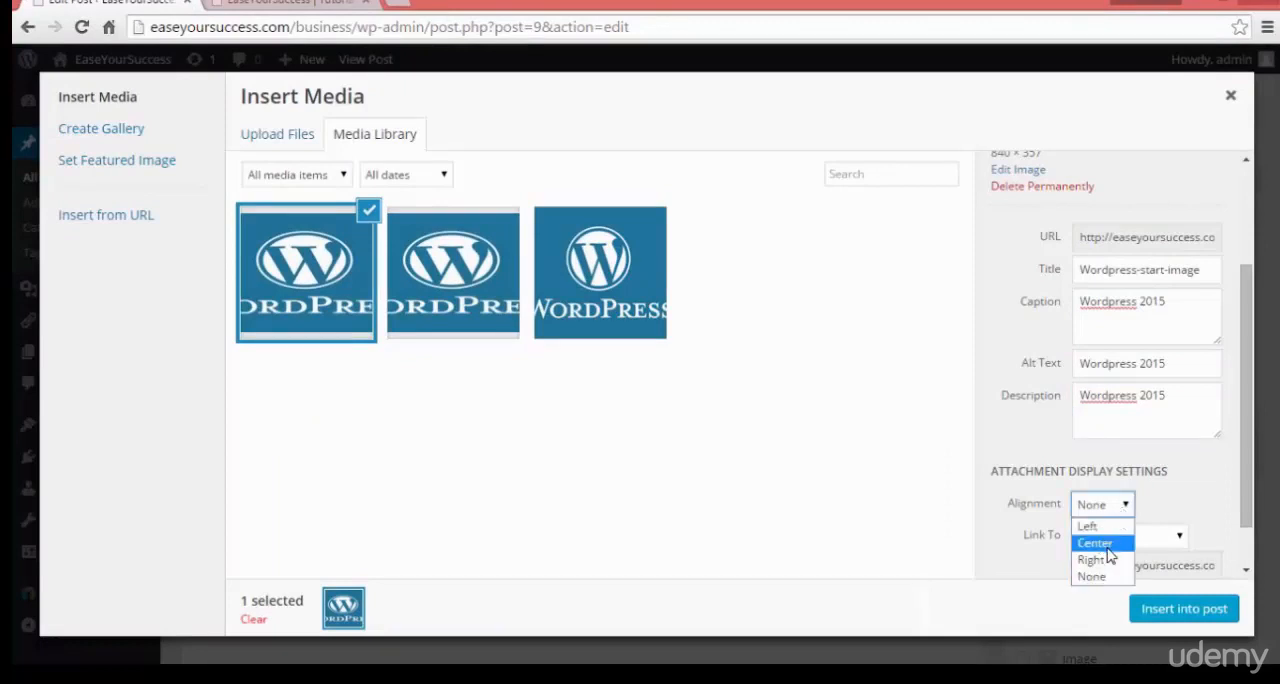
pyautogui.moveTo(1088, 526)
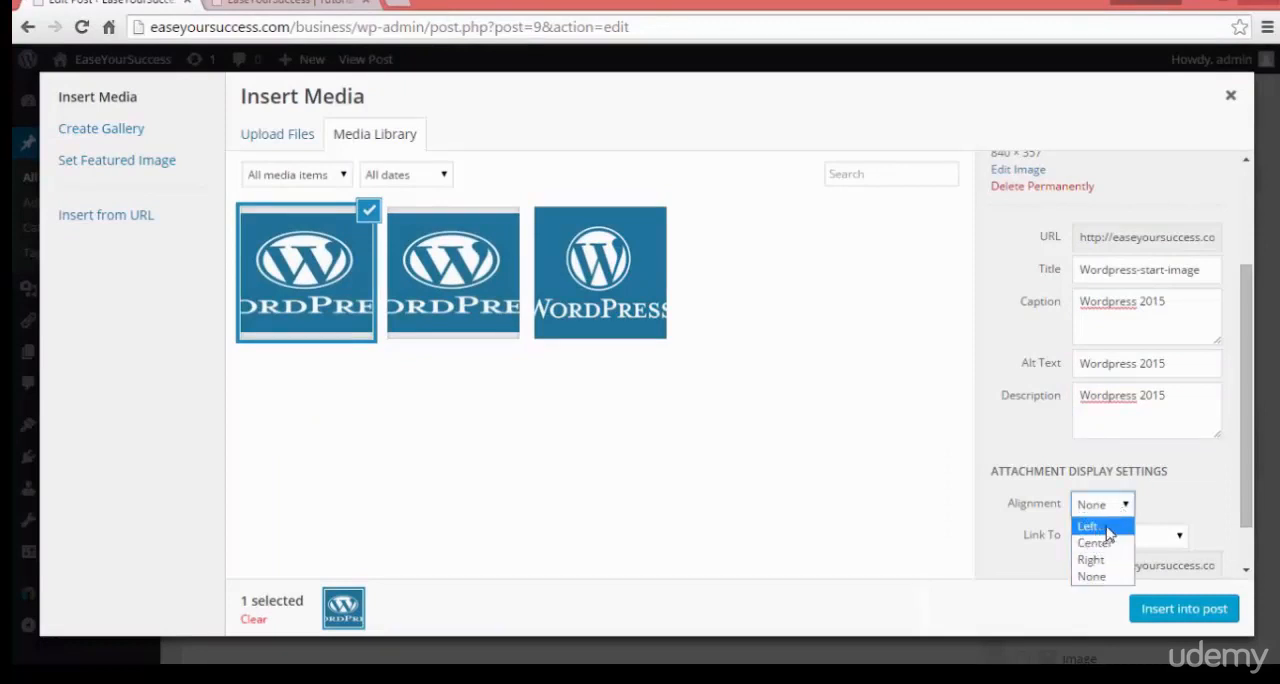
pyautogui.moveTo(1100, 544)
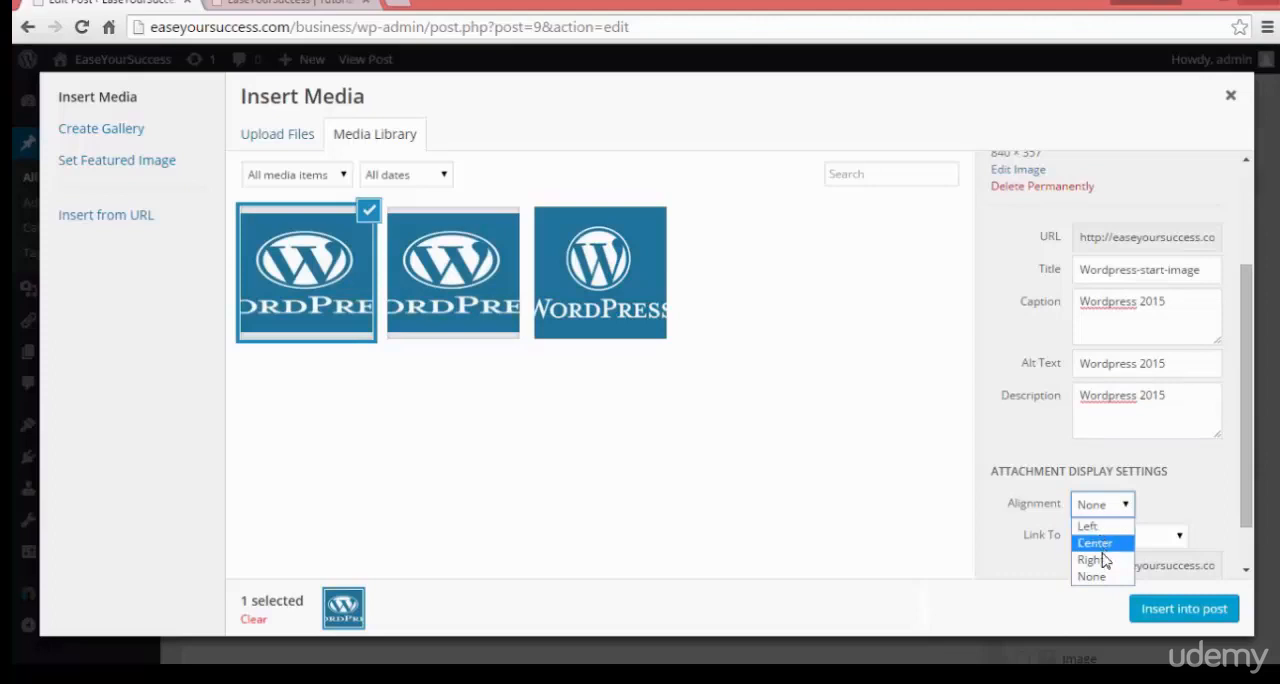
pyautogui.click(1090, 560)
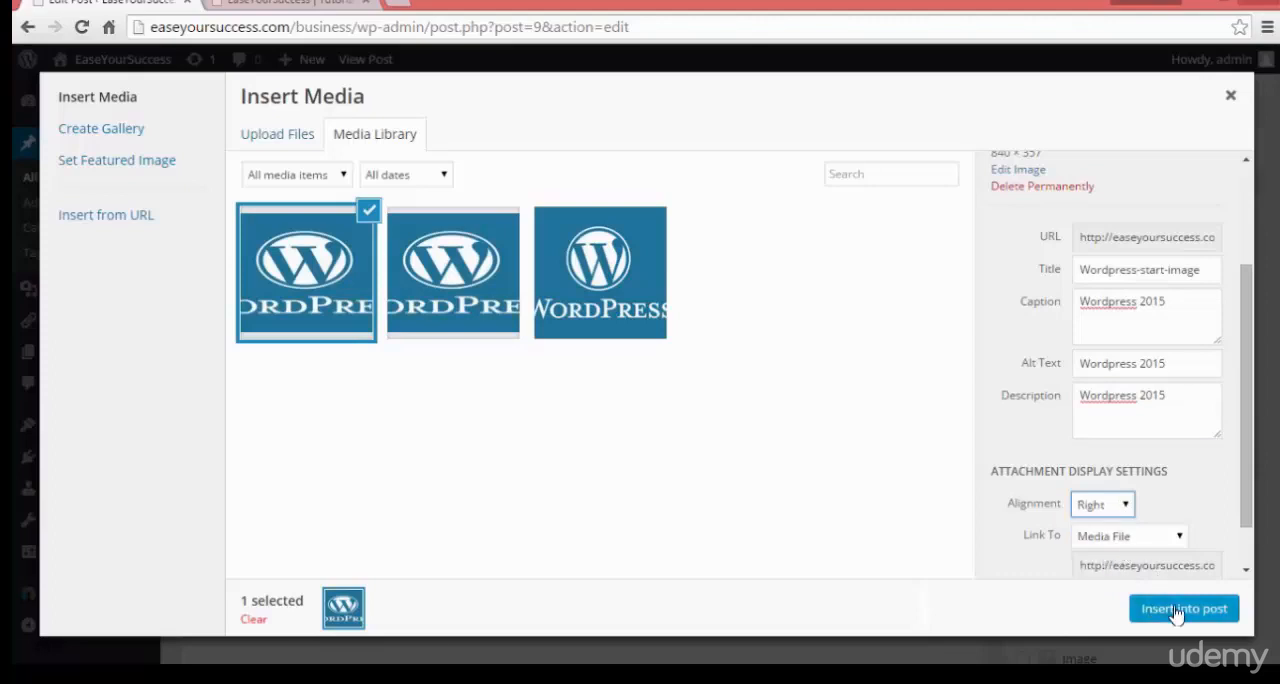
pyautogui.click(1184, 608)
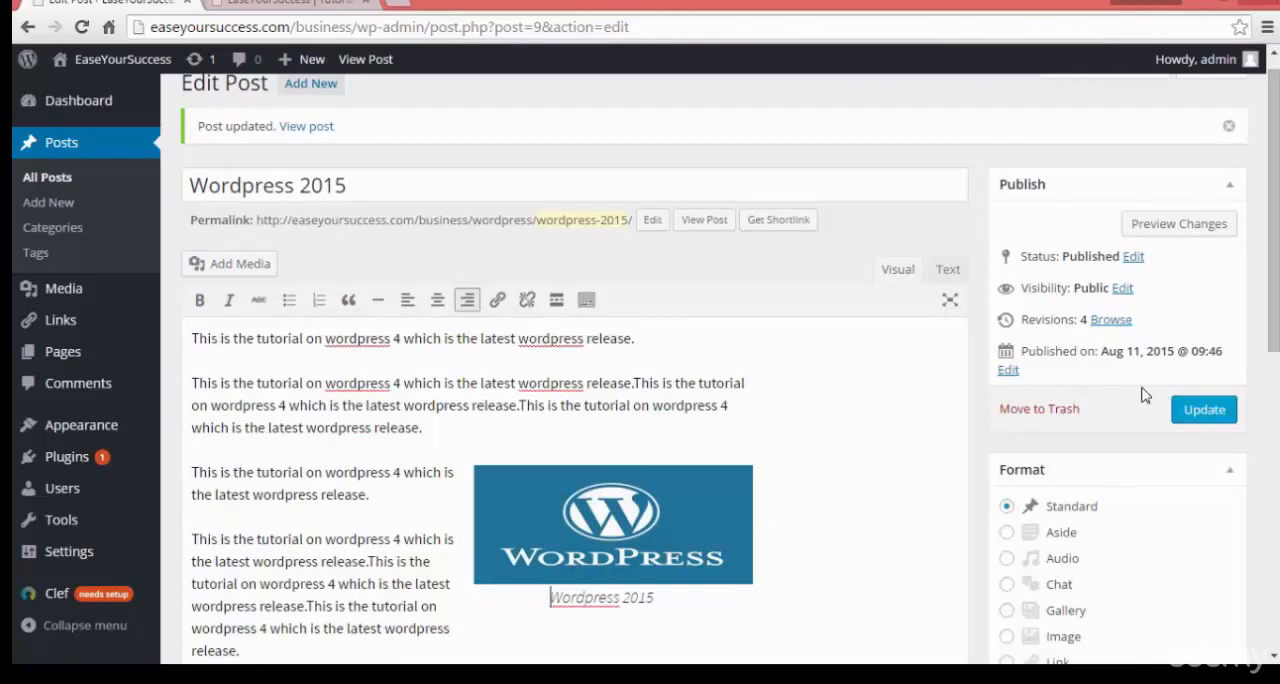
# - Update the post and view it as a single-post page with the captioned logo beside the text
pyautogui.click(1204, 408)
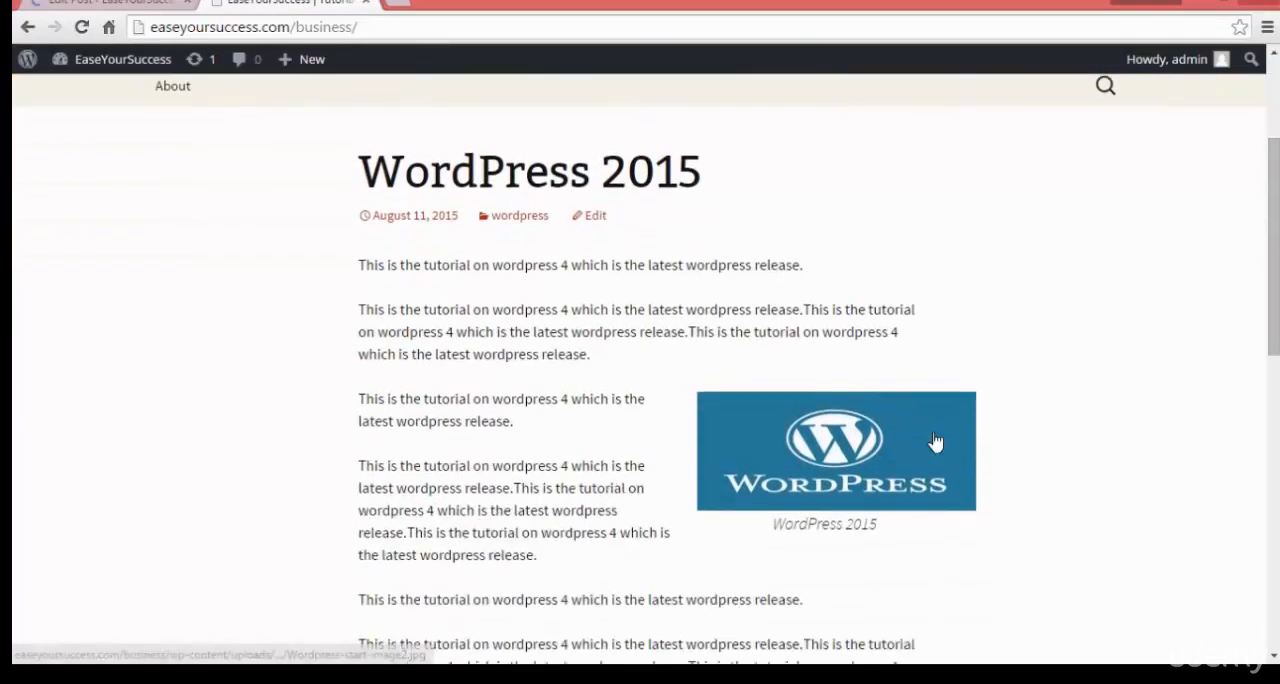
pyautogui.moveTo(758, 464)
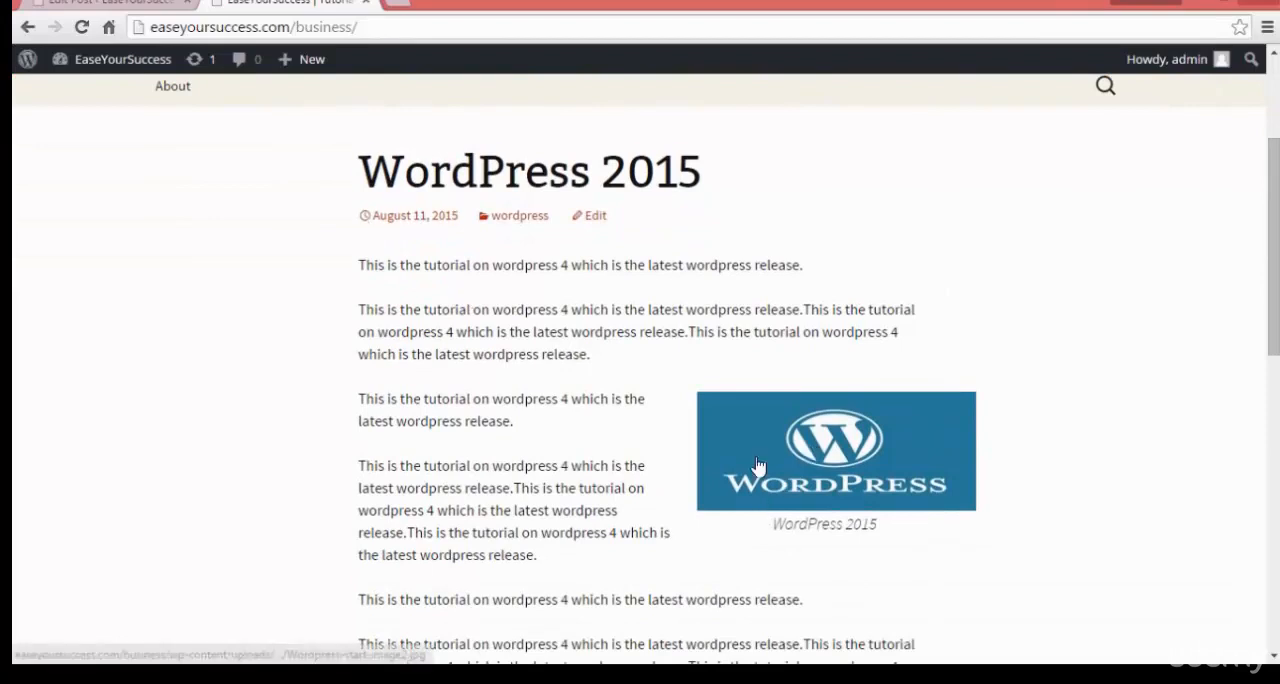
pyautogui.moveTo(644, 468)
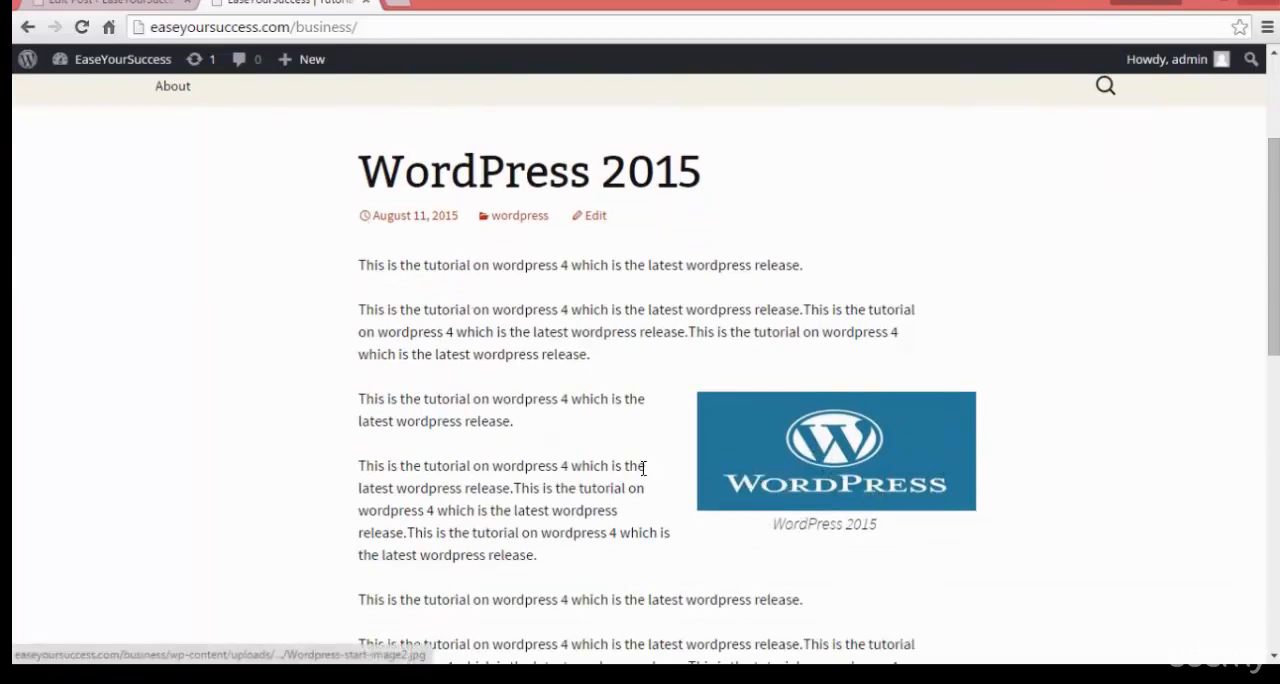
pyautogui.click(528, 170)
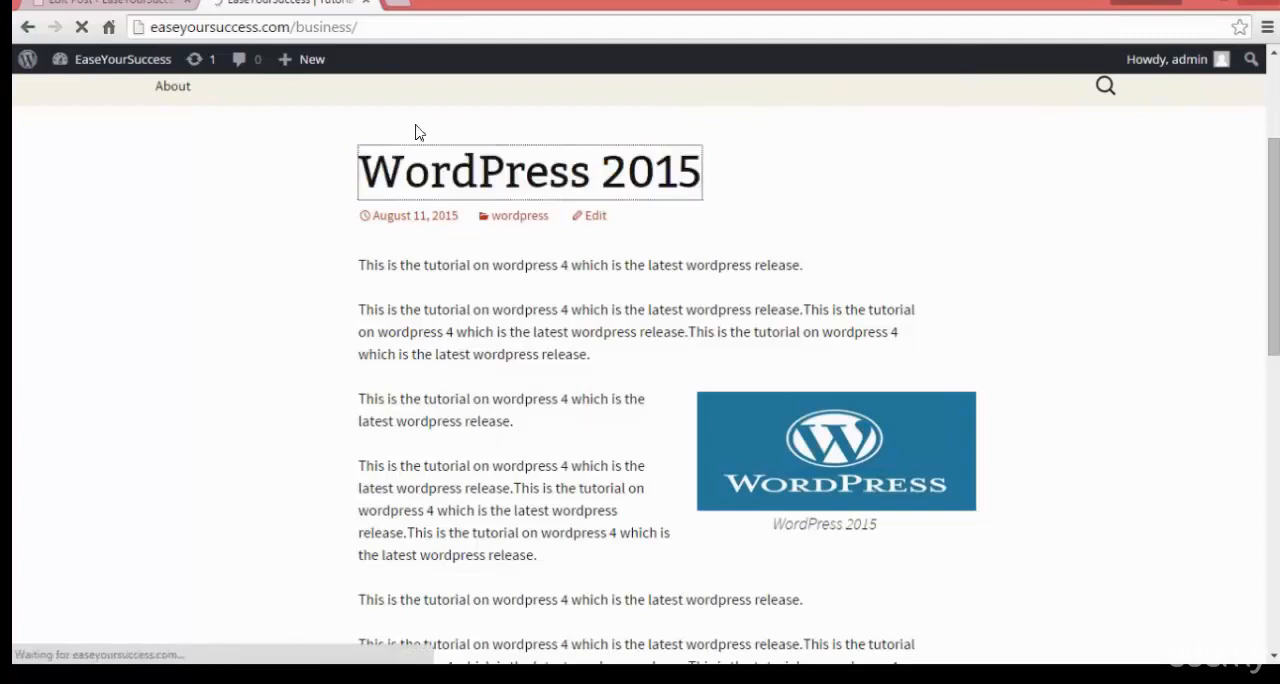
pyautogui.click(528, 170)
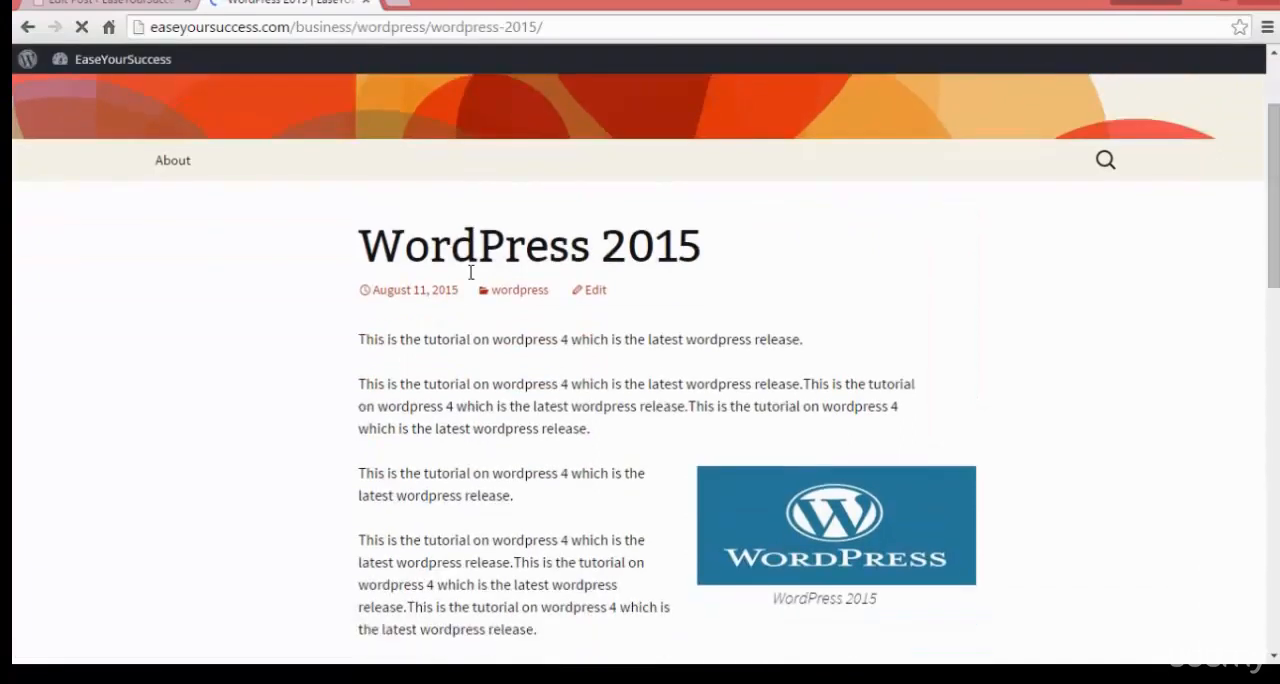
pyautogui.scroll(-3)
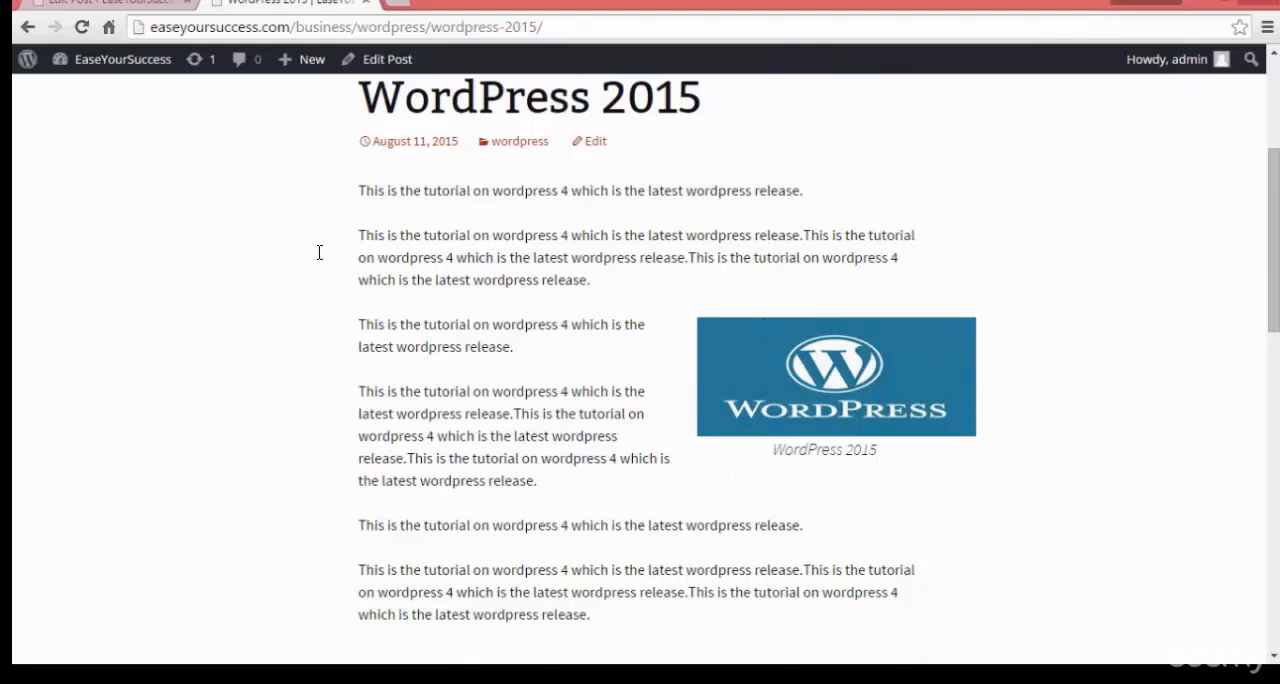
# - Set the first WordPress logo in the Media Library as the post's featured image
pyautogui.click(596, 140)
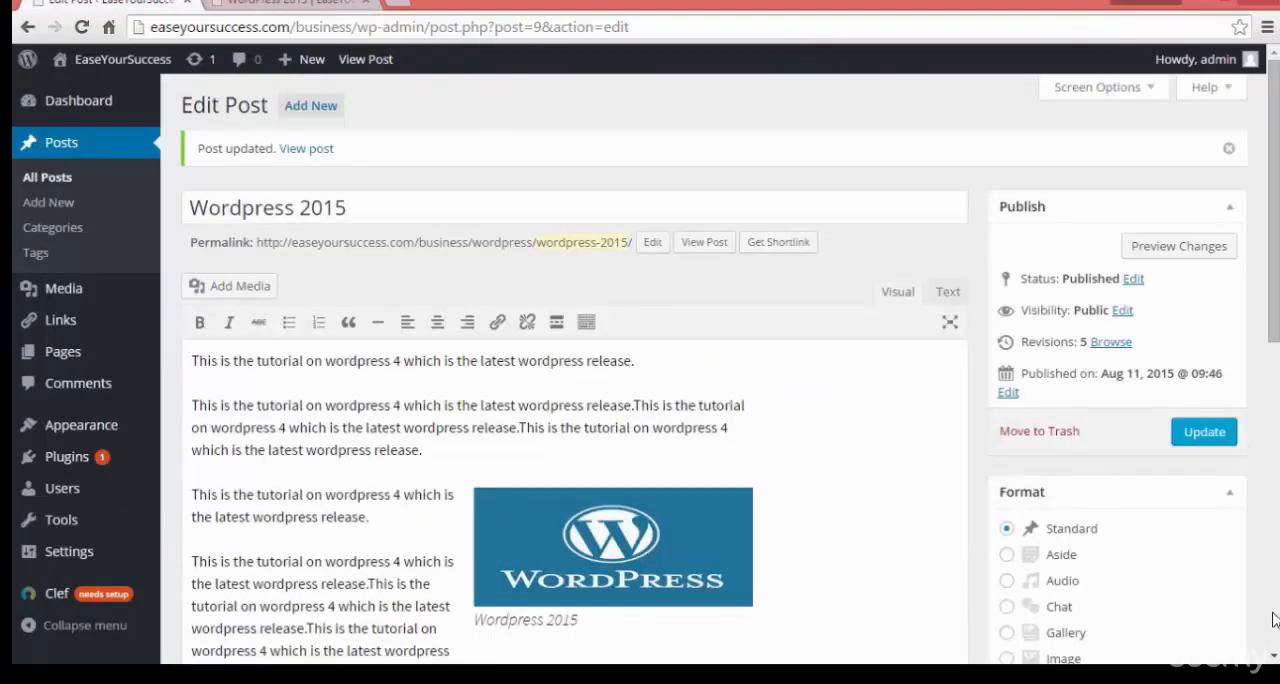
pyautogui.scroll(-3)
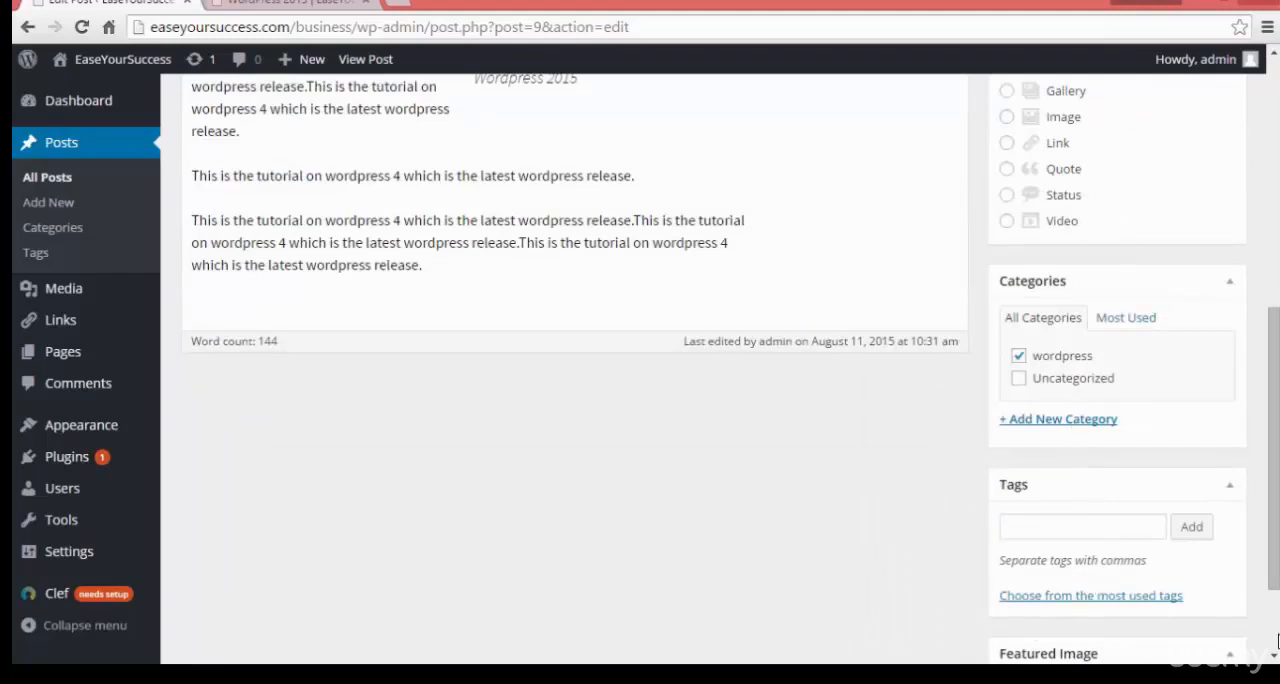
pyautogui.scroll(-3)
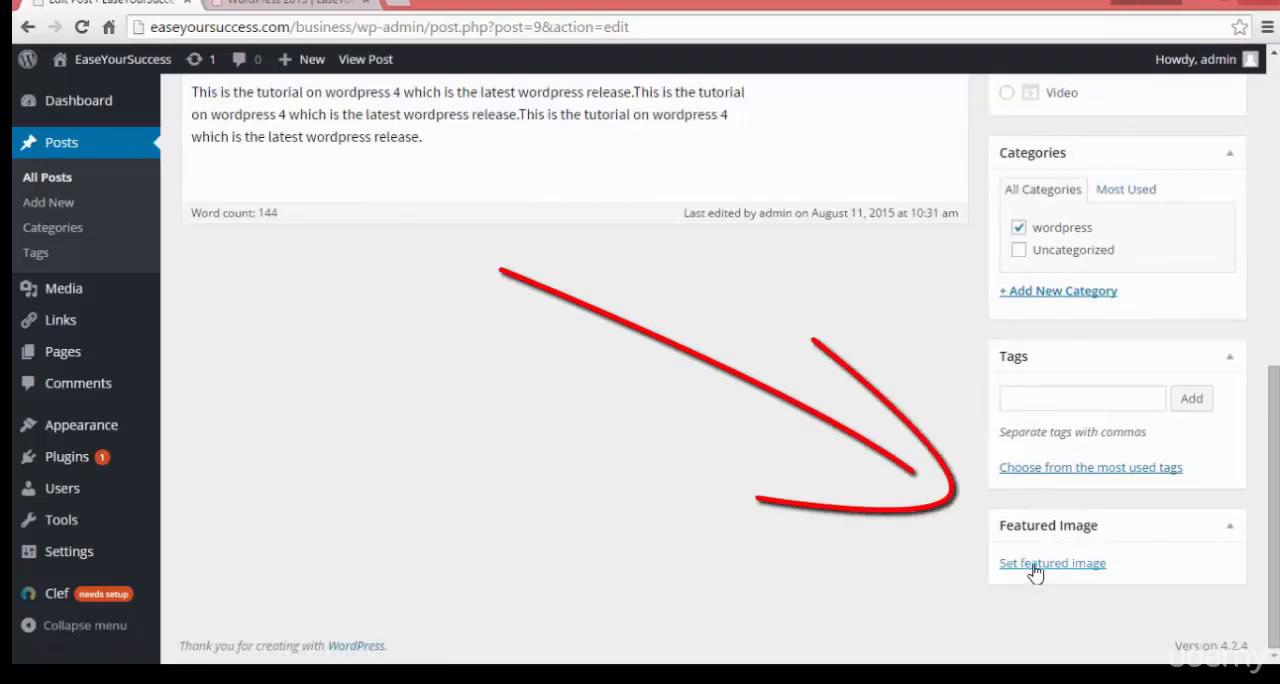
pyautogui.click(1052, 562)
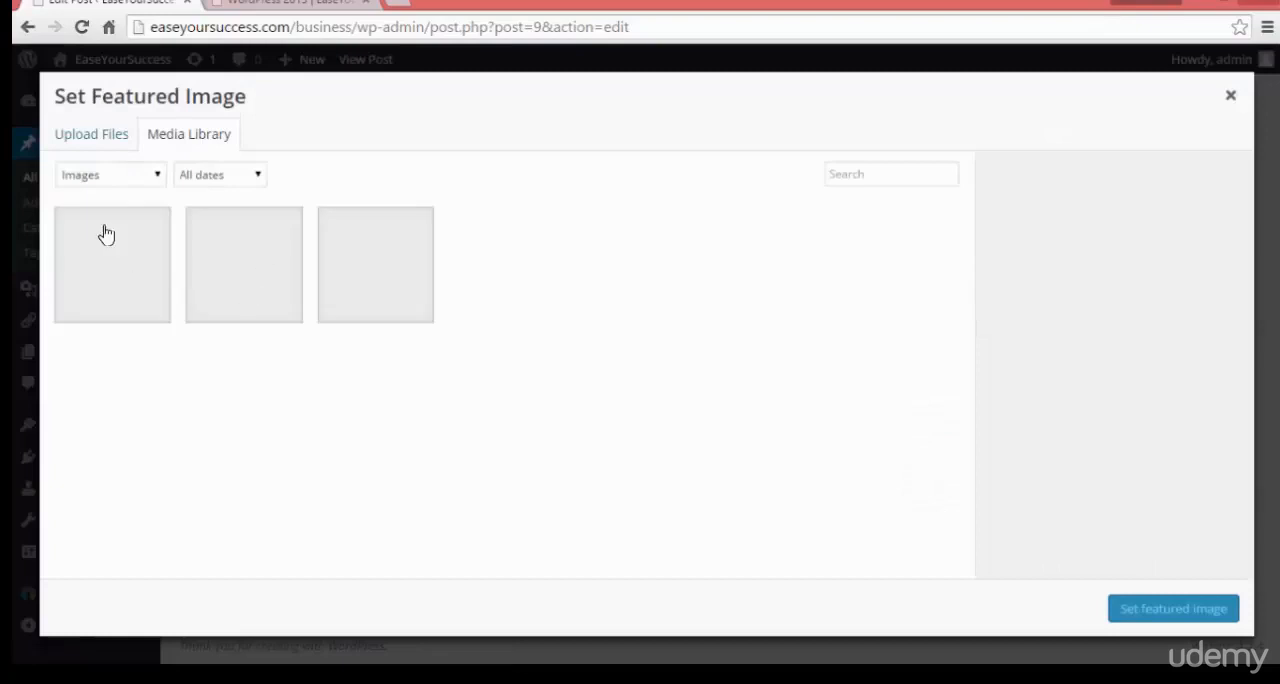
pyautogui.click(112, 264)
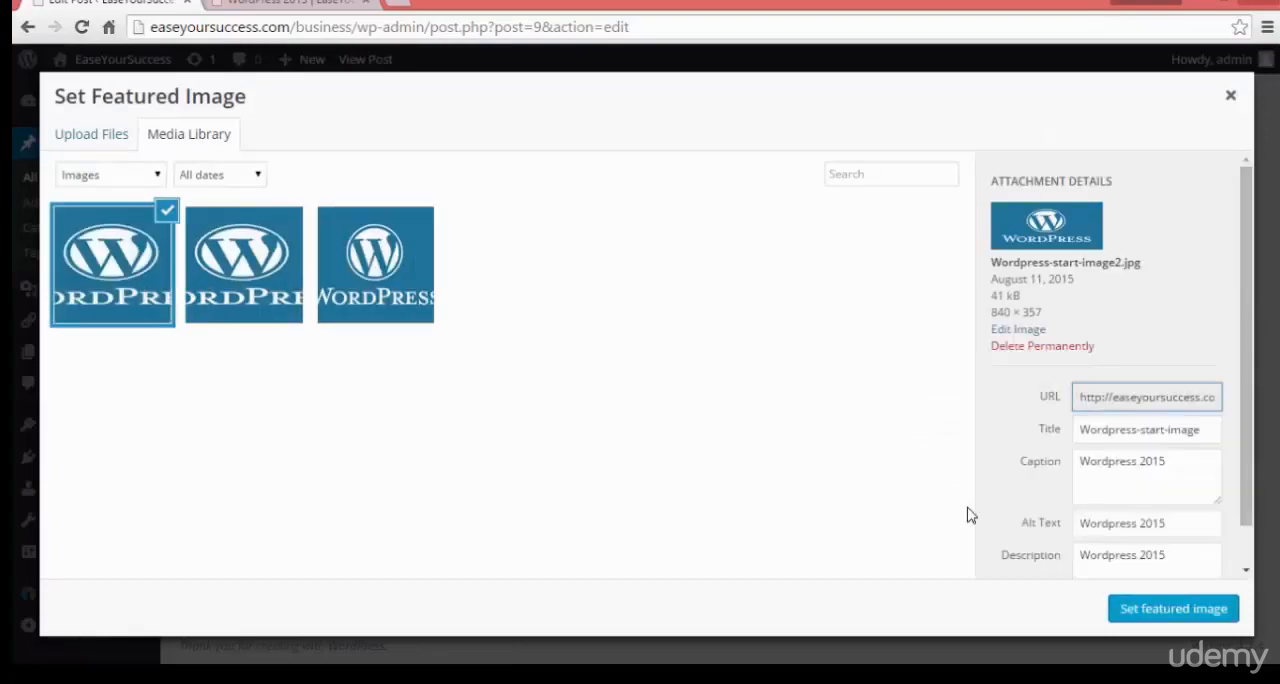
pyautogui.moveTo(1172, 608)
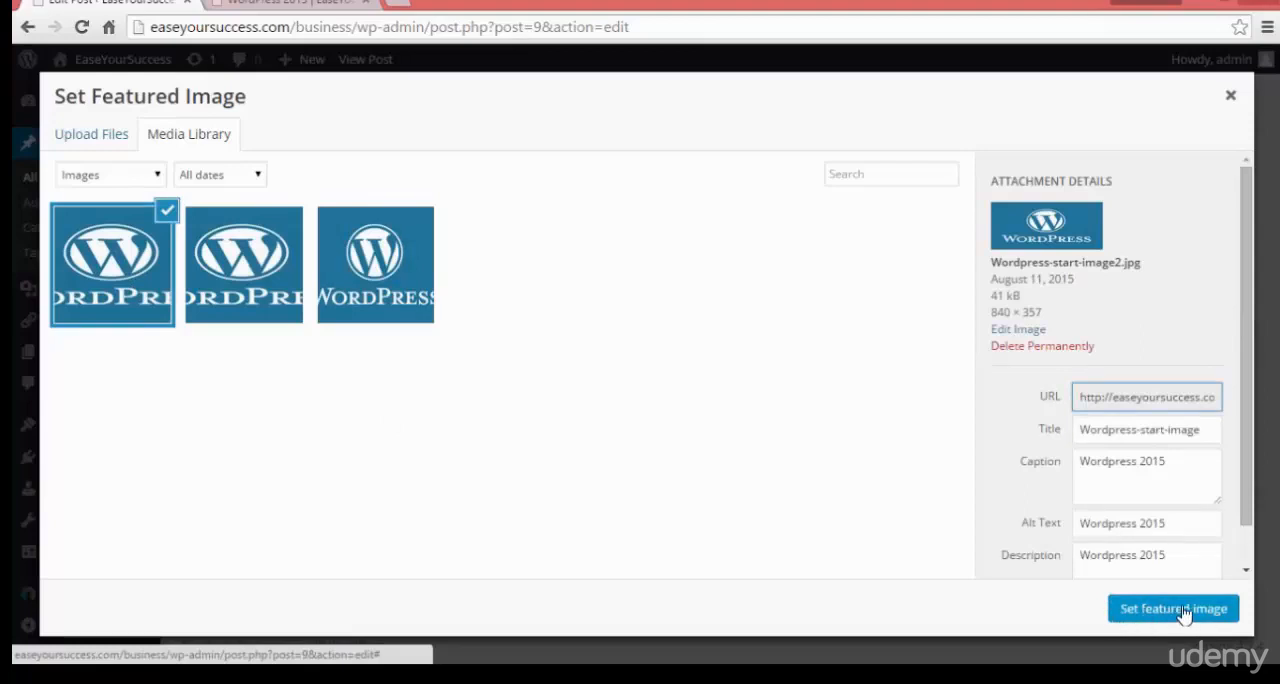
pyautogui.click(1172, 608)
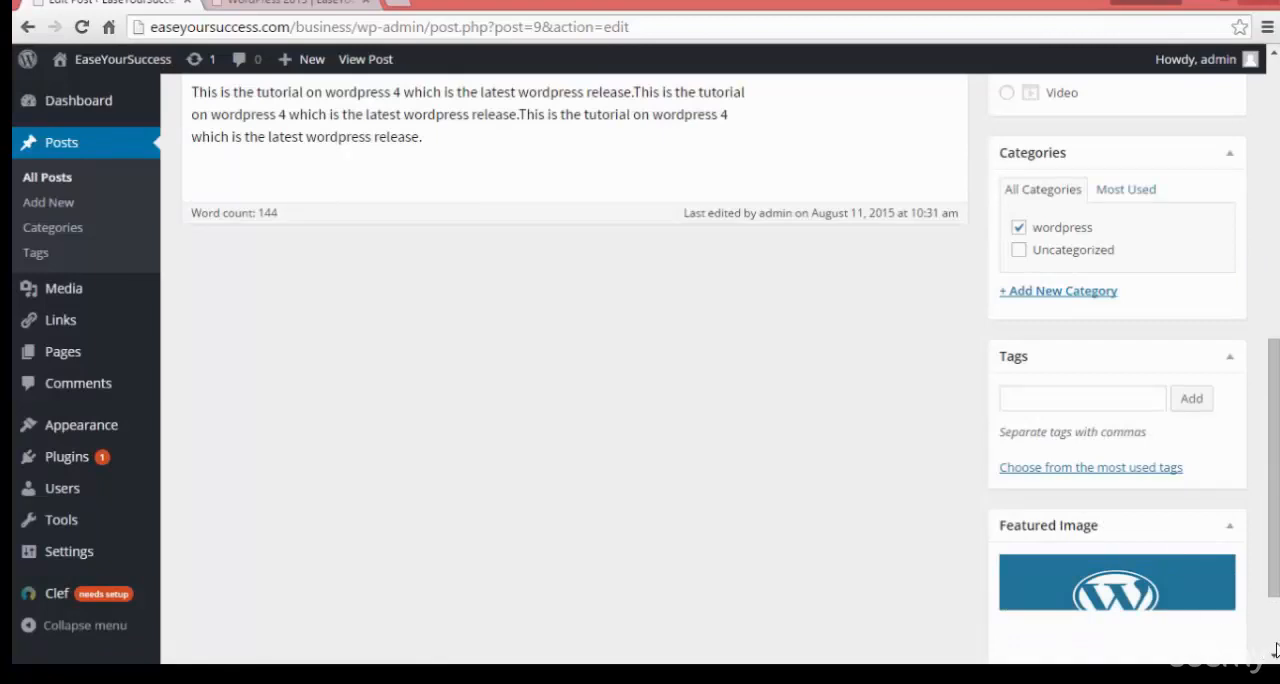
pyautogui.scroll(-3)
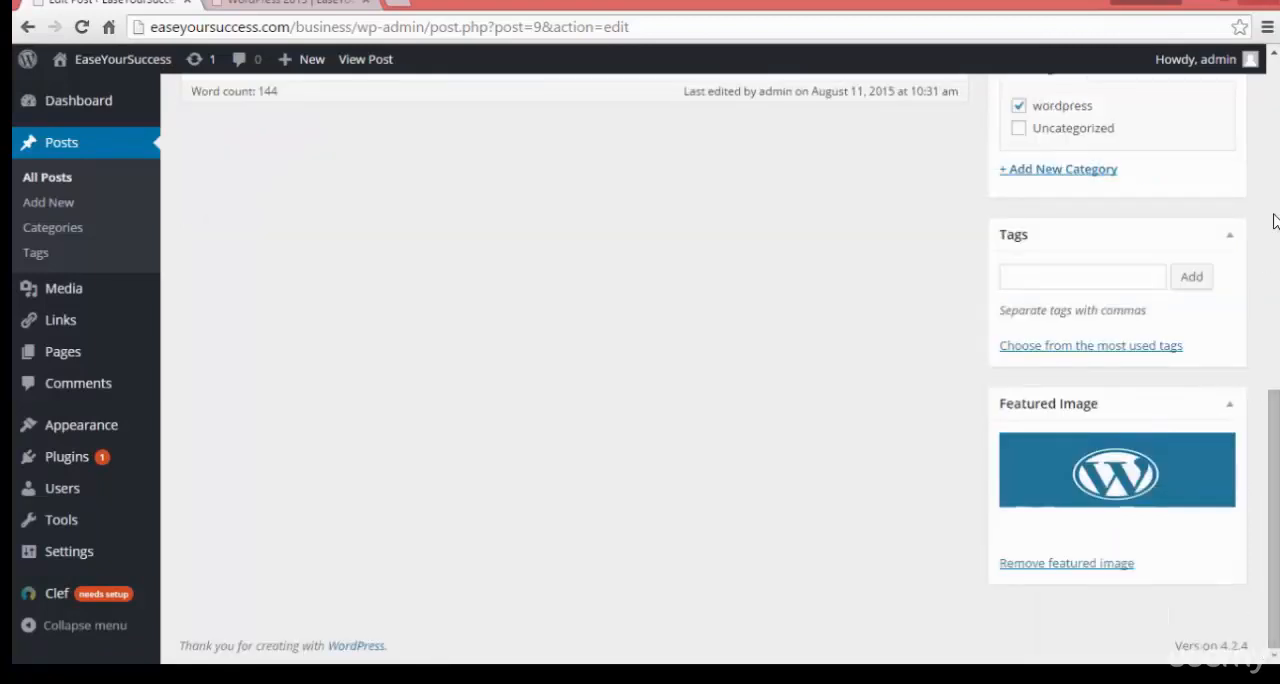
pyautogui.scroll(3)
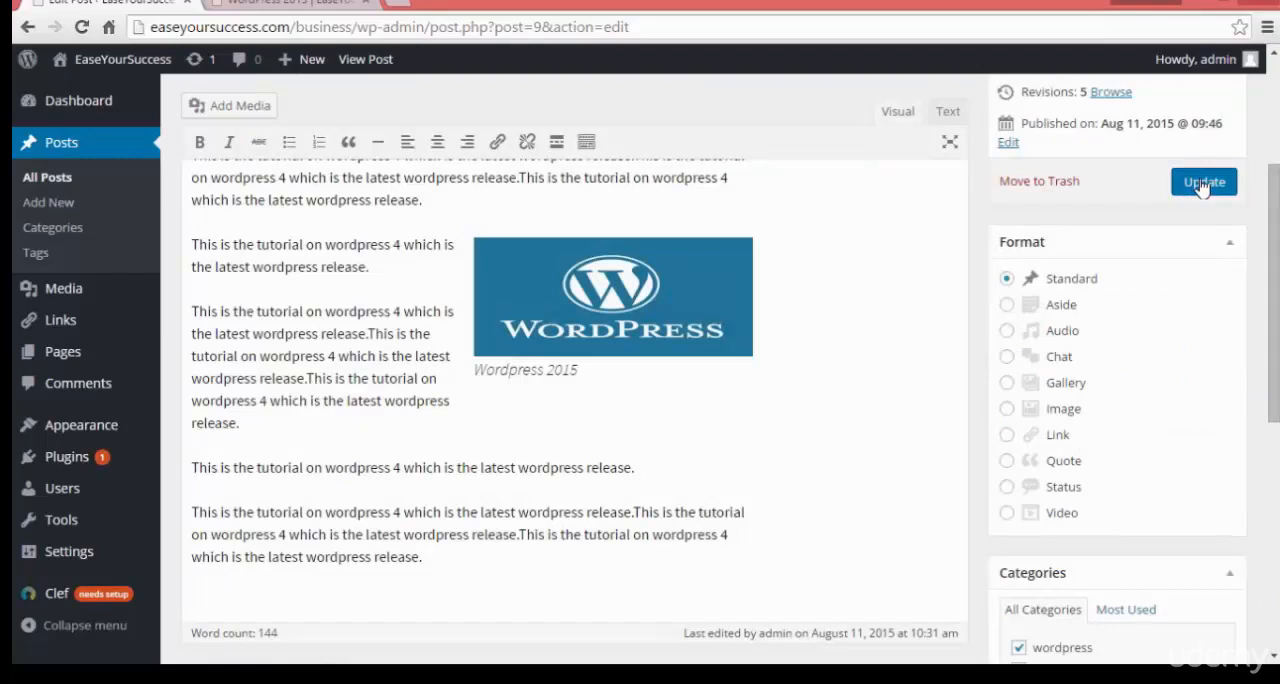
# - Update the post, view it, then browse the site home page
pyautogui.click(1204, 182)
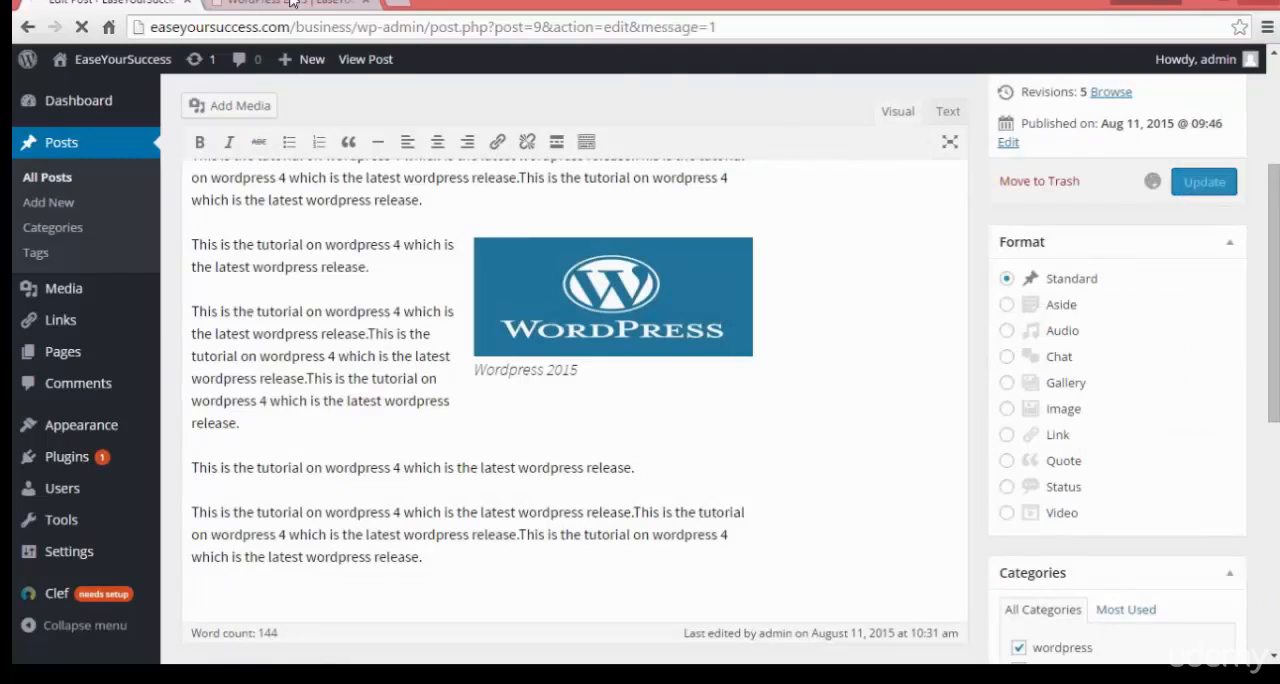
pyautogui.click(364, 60)
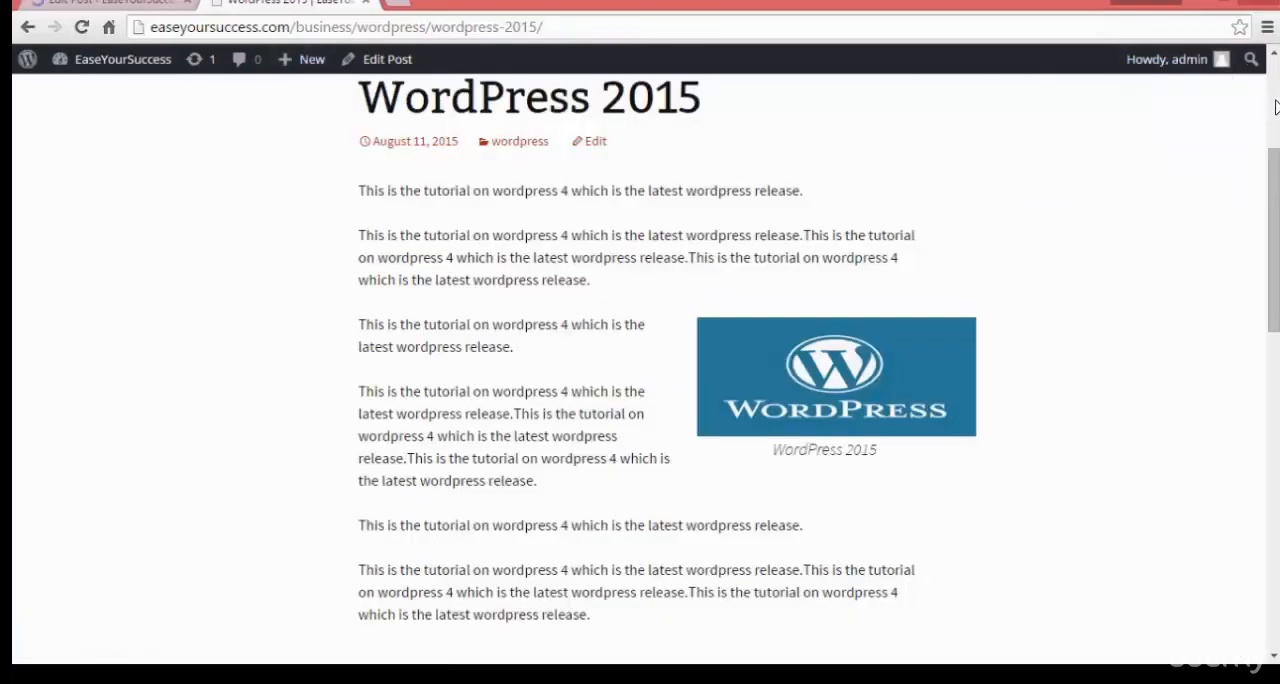
pyautogui.scroll(3)
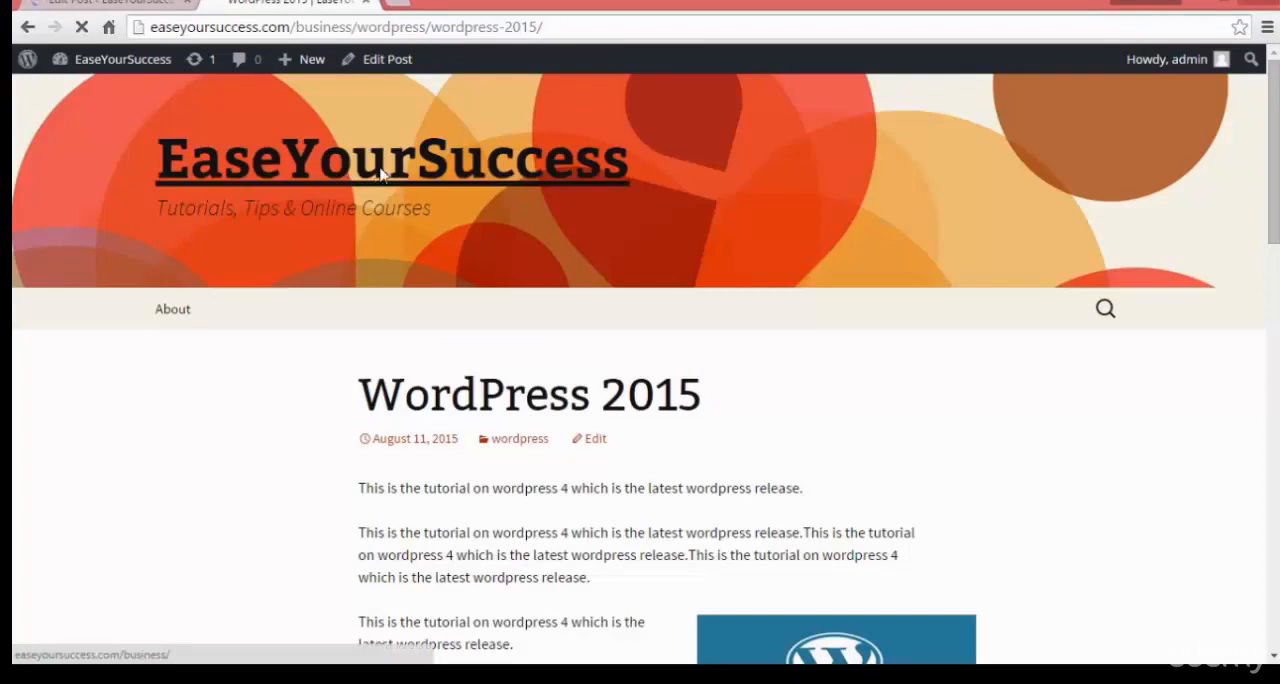
pyautogui.click(390, 158)
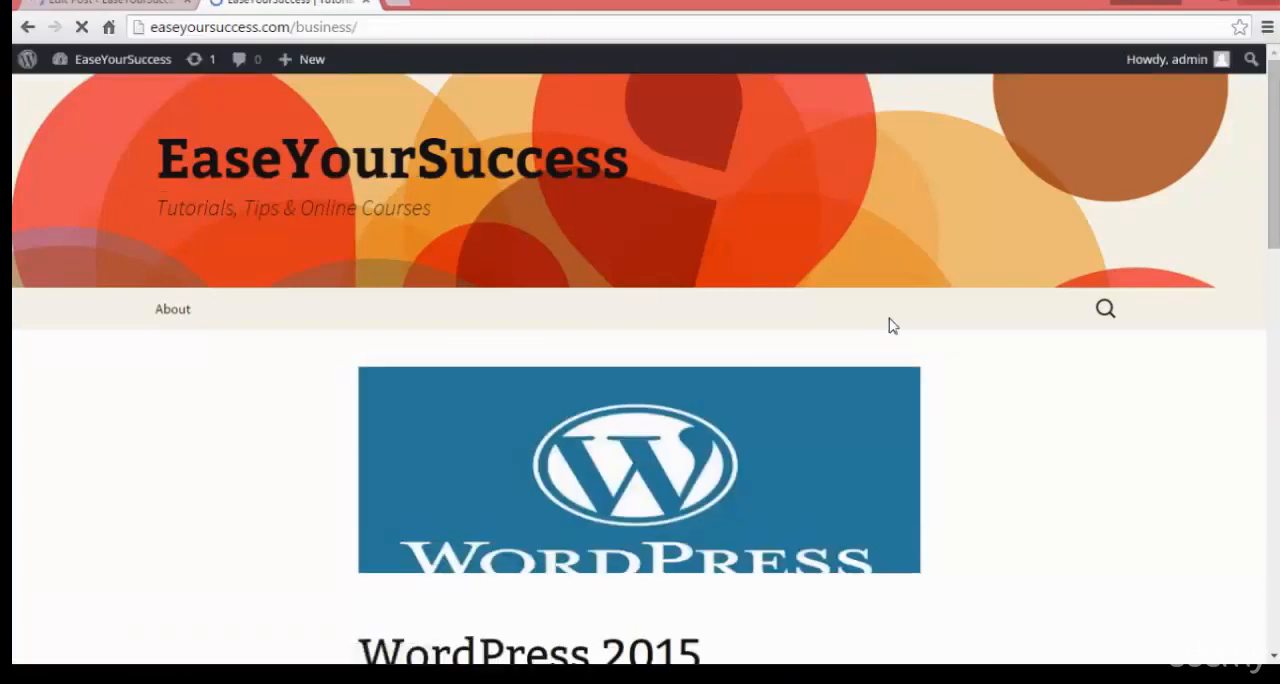
pyautogui.scroll(-3)
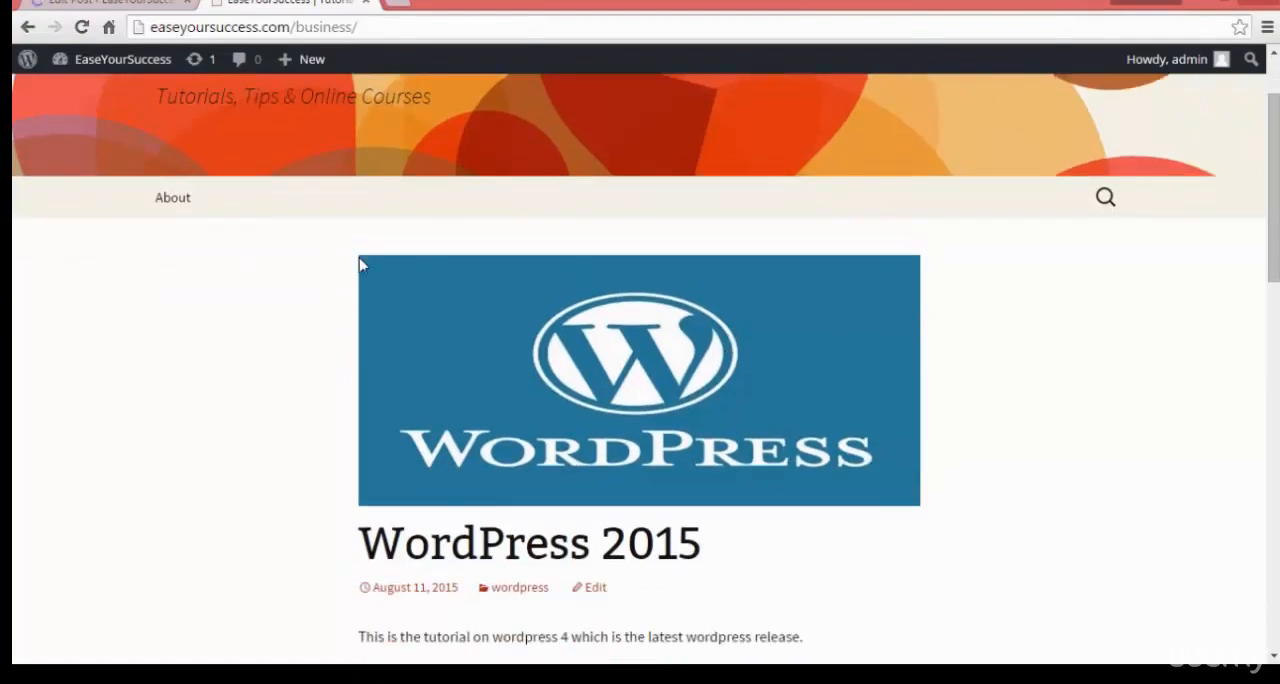
pyautogui.moveTo(662, 404)
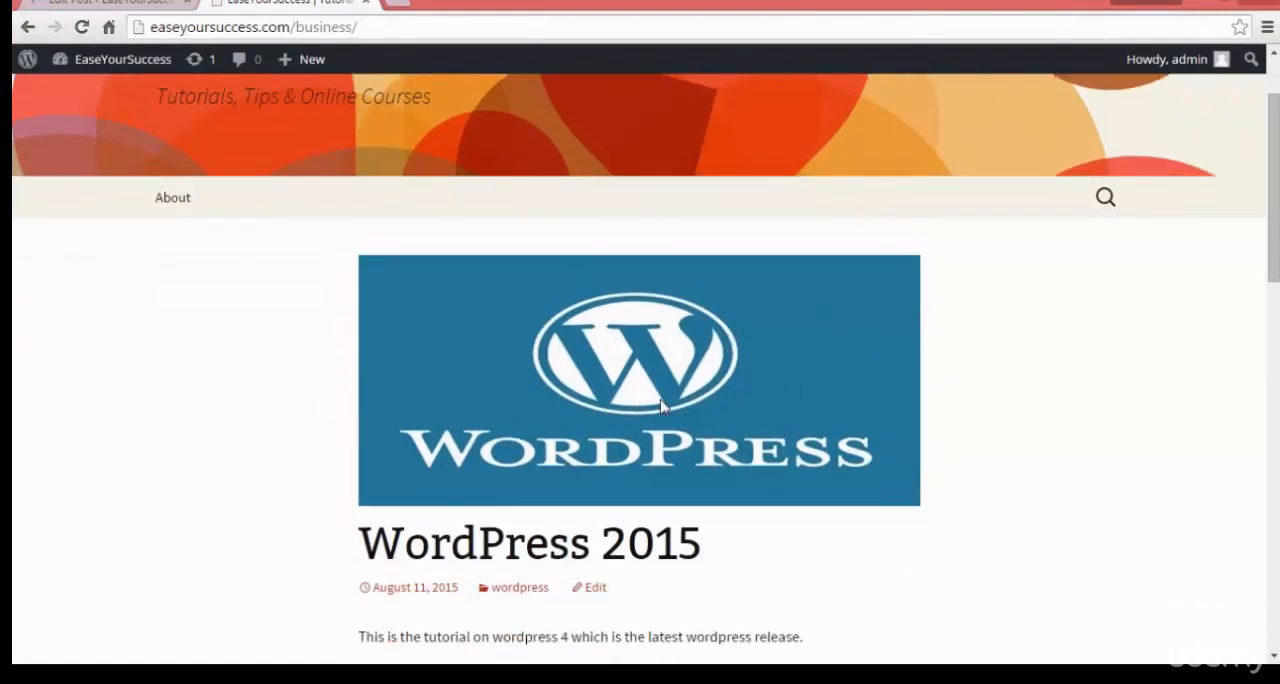
pyautogui.scroll(-3)
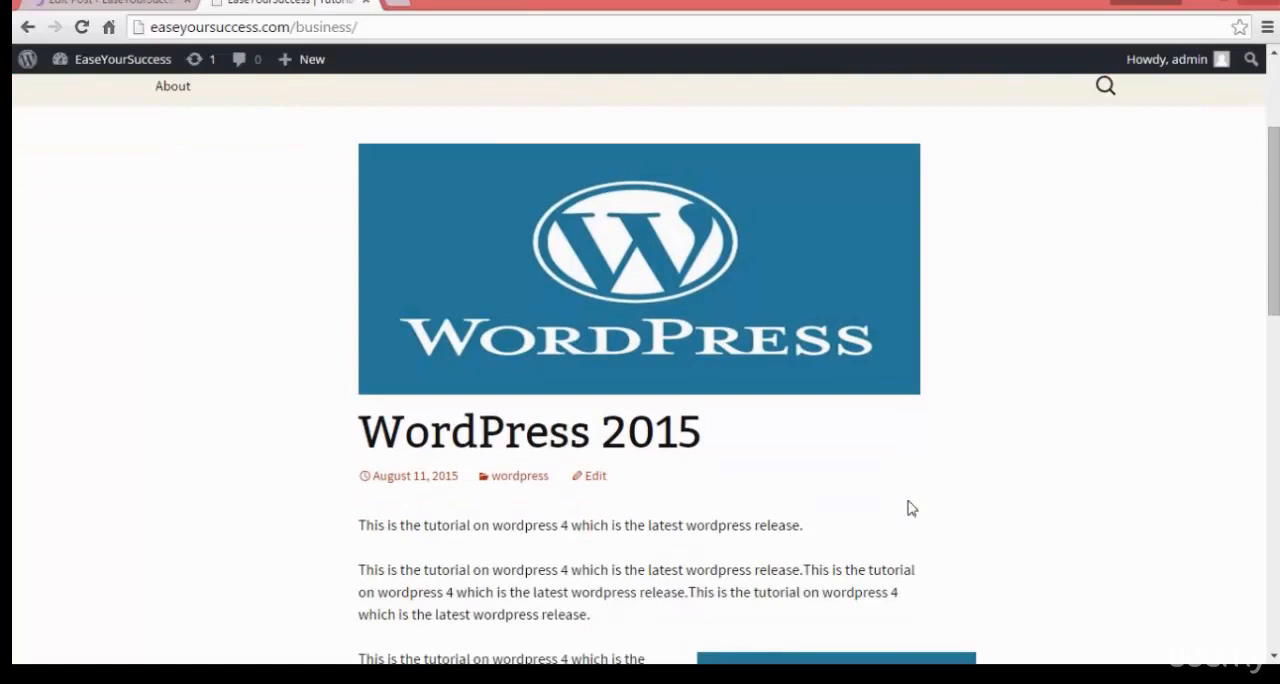
pyautogui.scroll(-3)
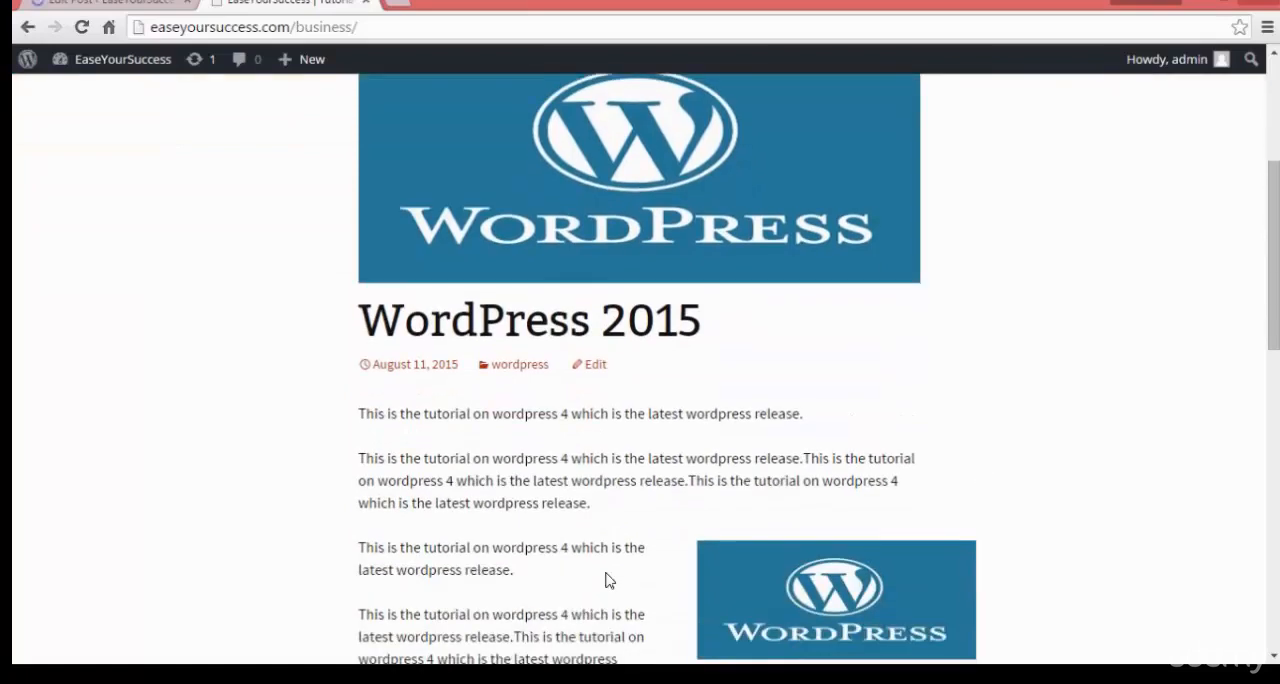
pyautogui.scroll(-3)
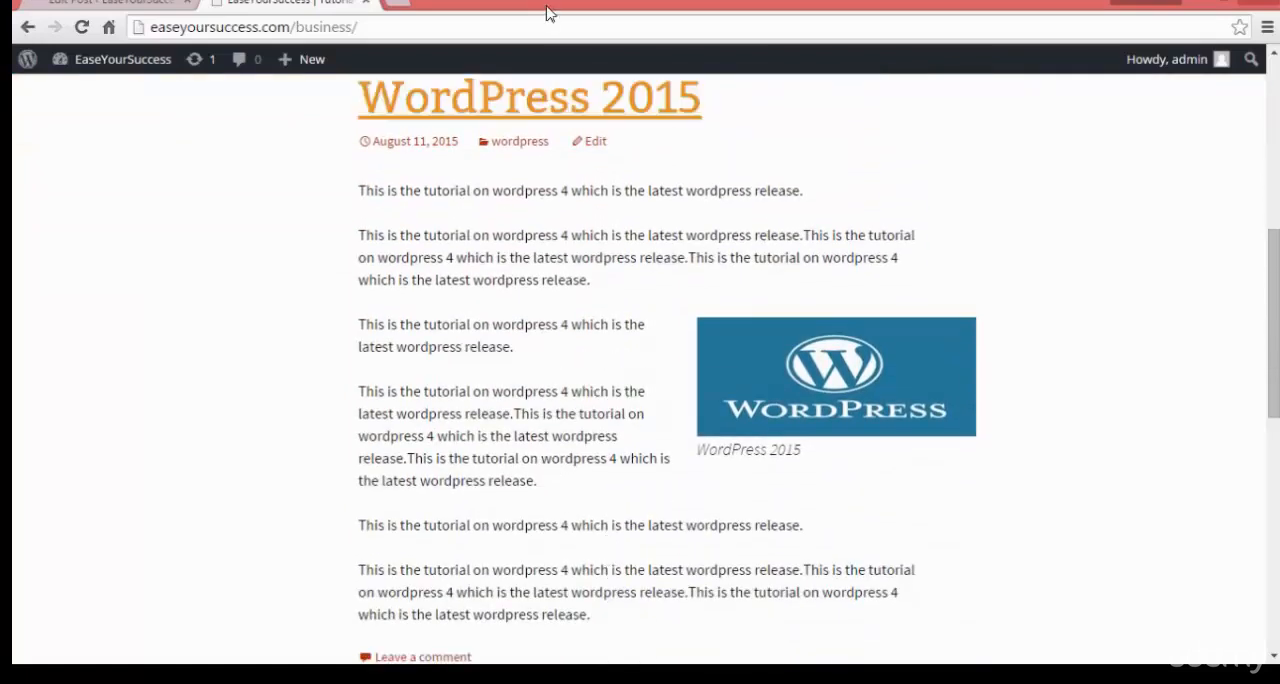
# - Open the WordPress 2015 post and confirm the featured image sits above the title
pyautogui.click(528, 96)
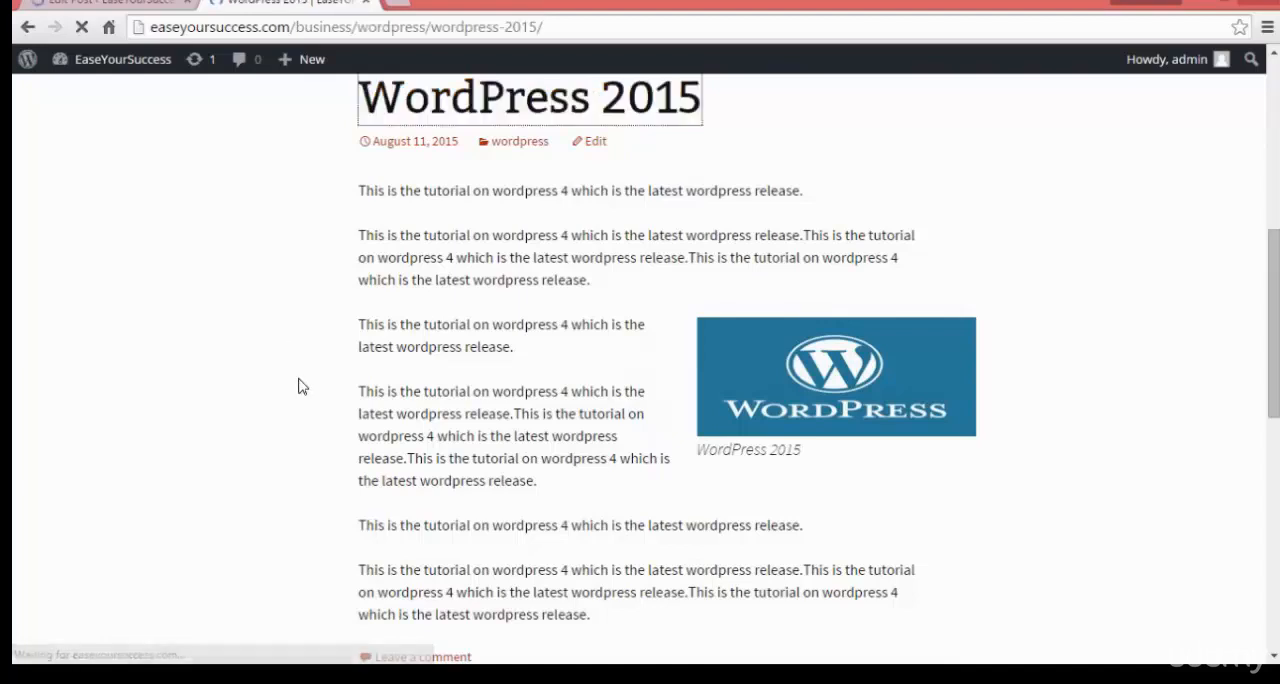
pyautogui.scroll(3)
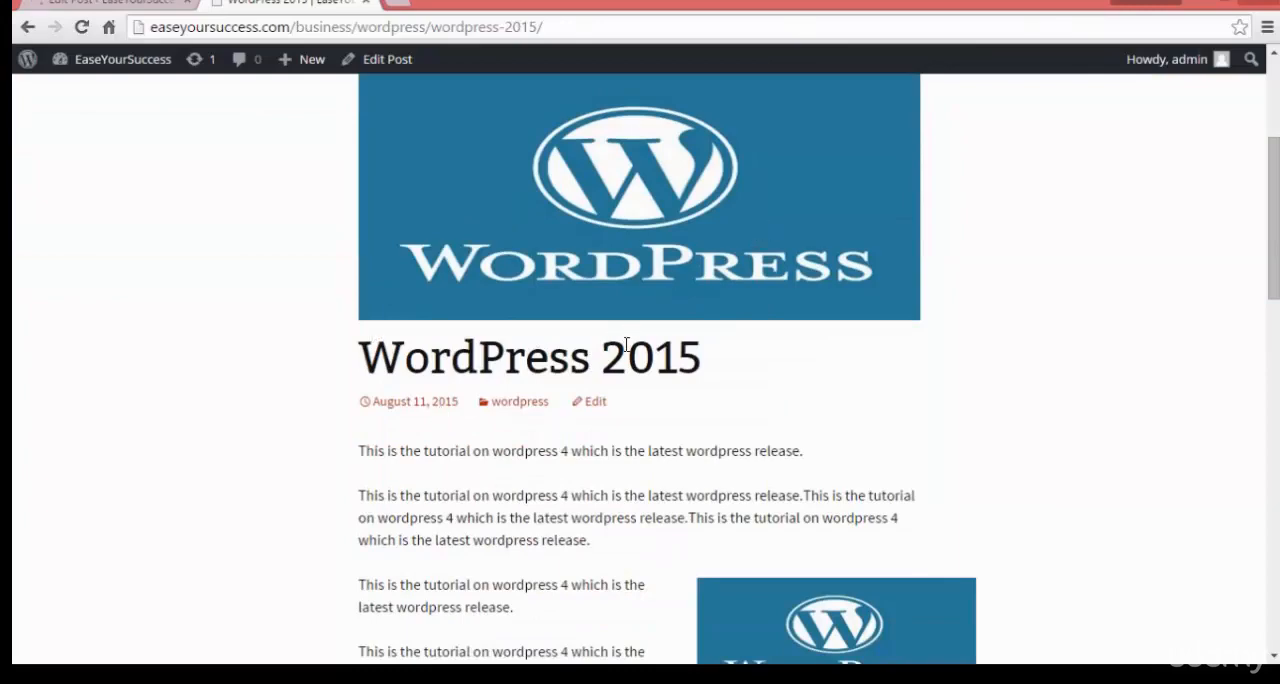
pyautogui.moveTo(814, 376)
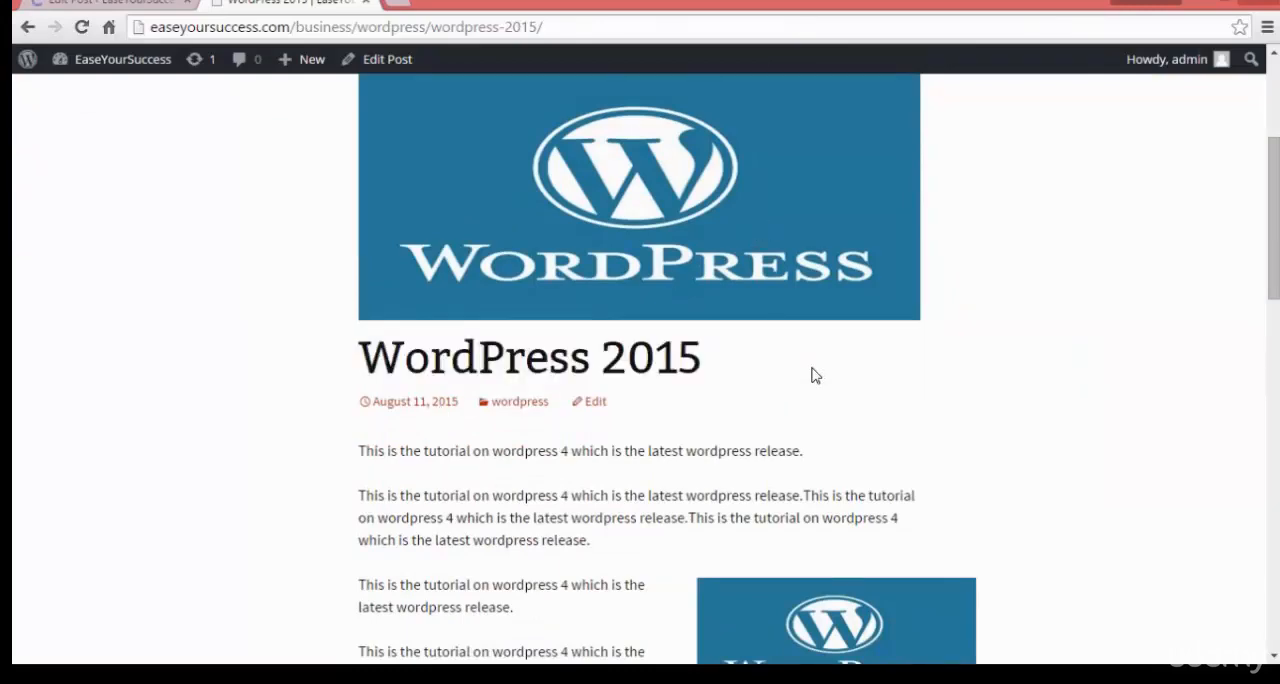
pyautogui.scroll(-3)
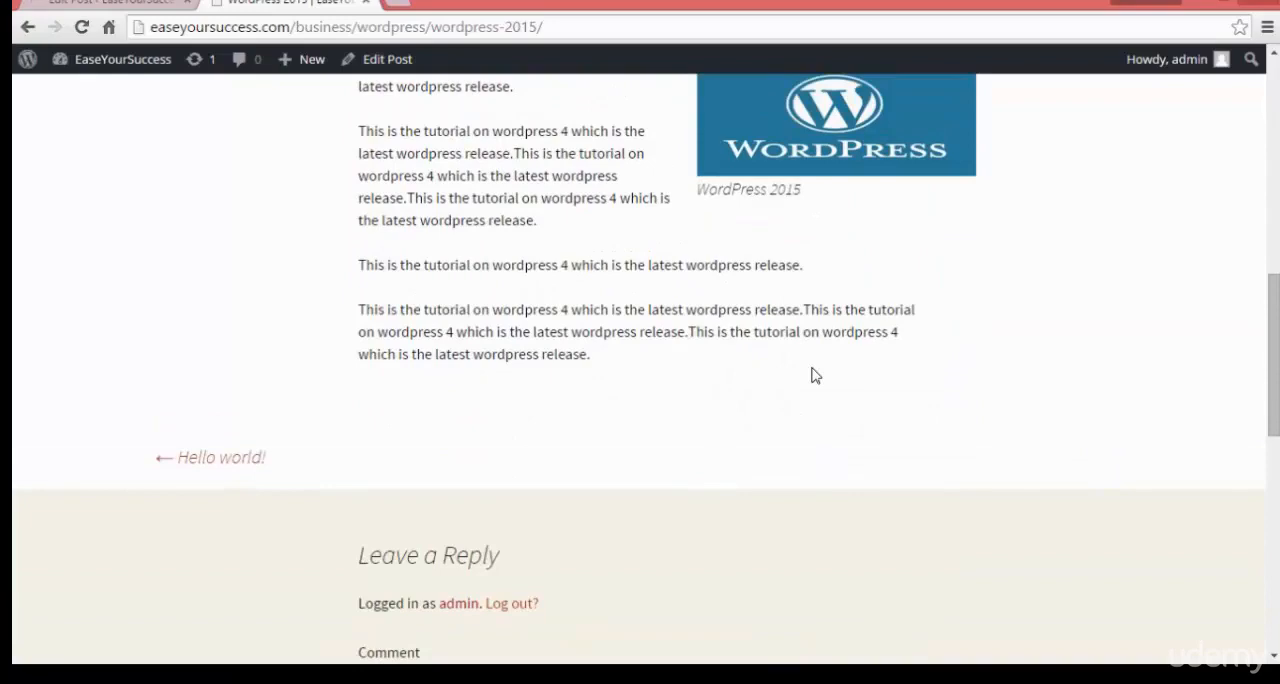
pyautogui.scroll(3)
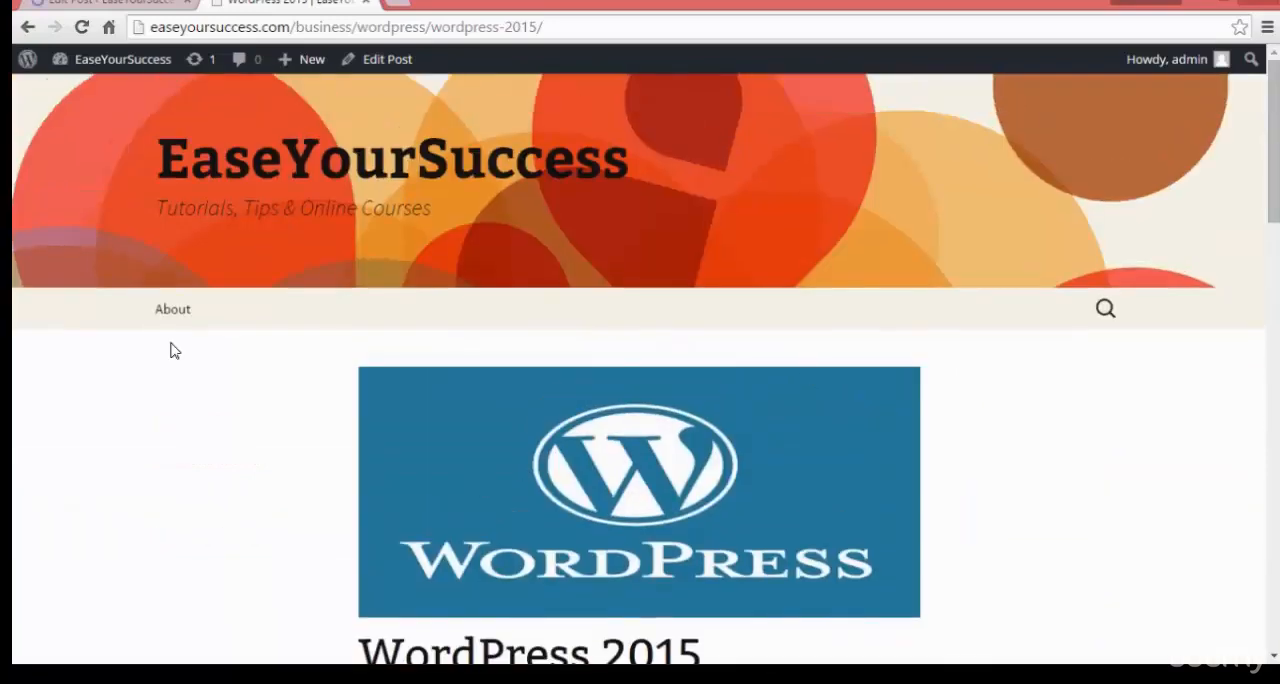
pyautogui.click(392, 158)
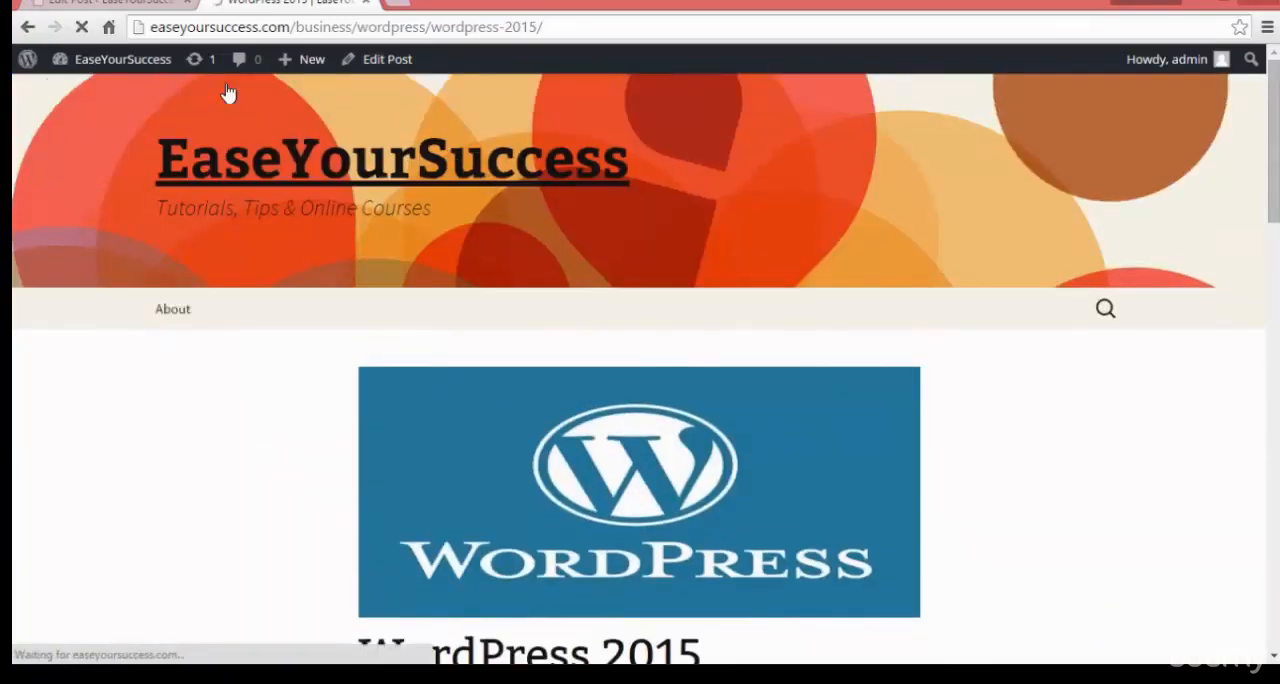
# - Realign the captioned logo image to the left with text on its right, update and view the post
pyautogui.click(386, 60)
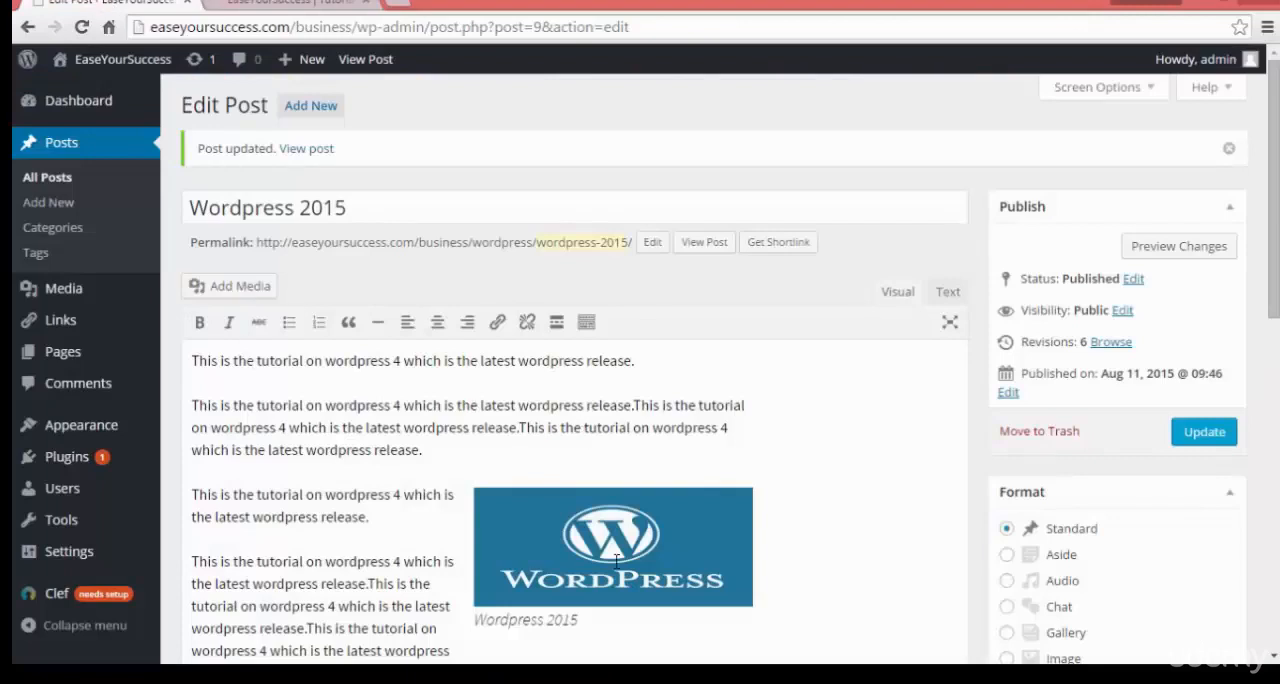
pyautogui.click(612, 548)
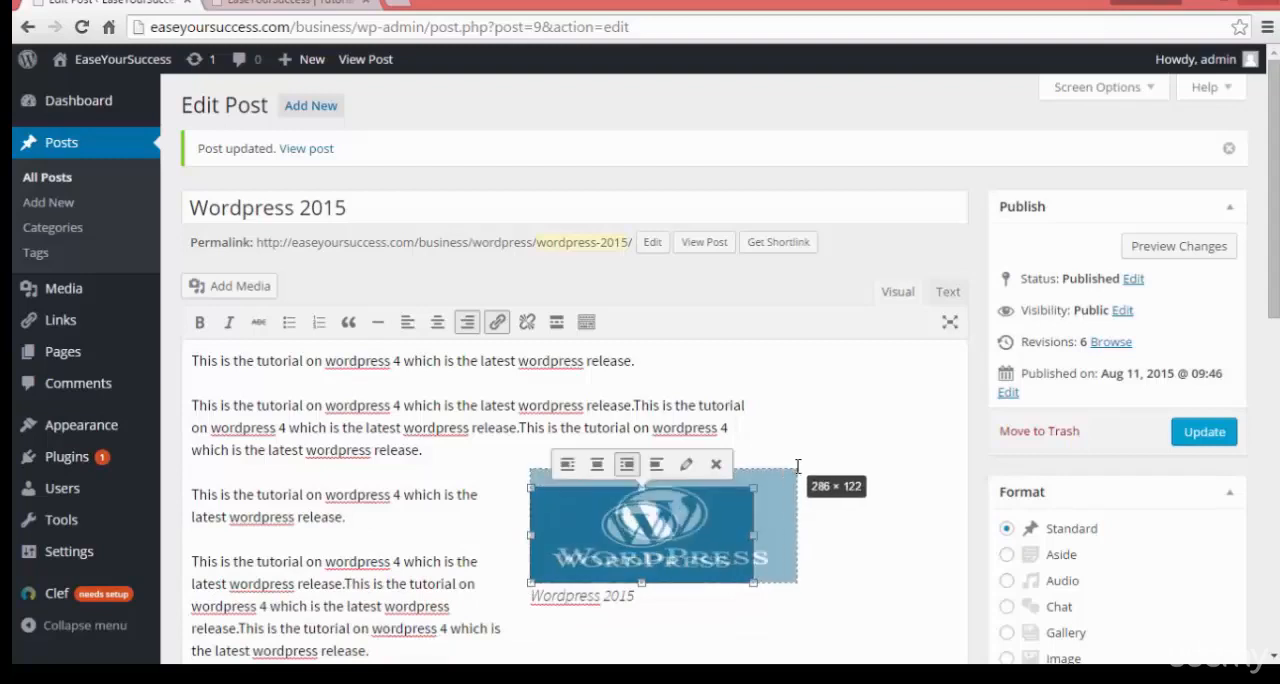
pyautogui.click(536, 440)
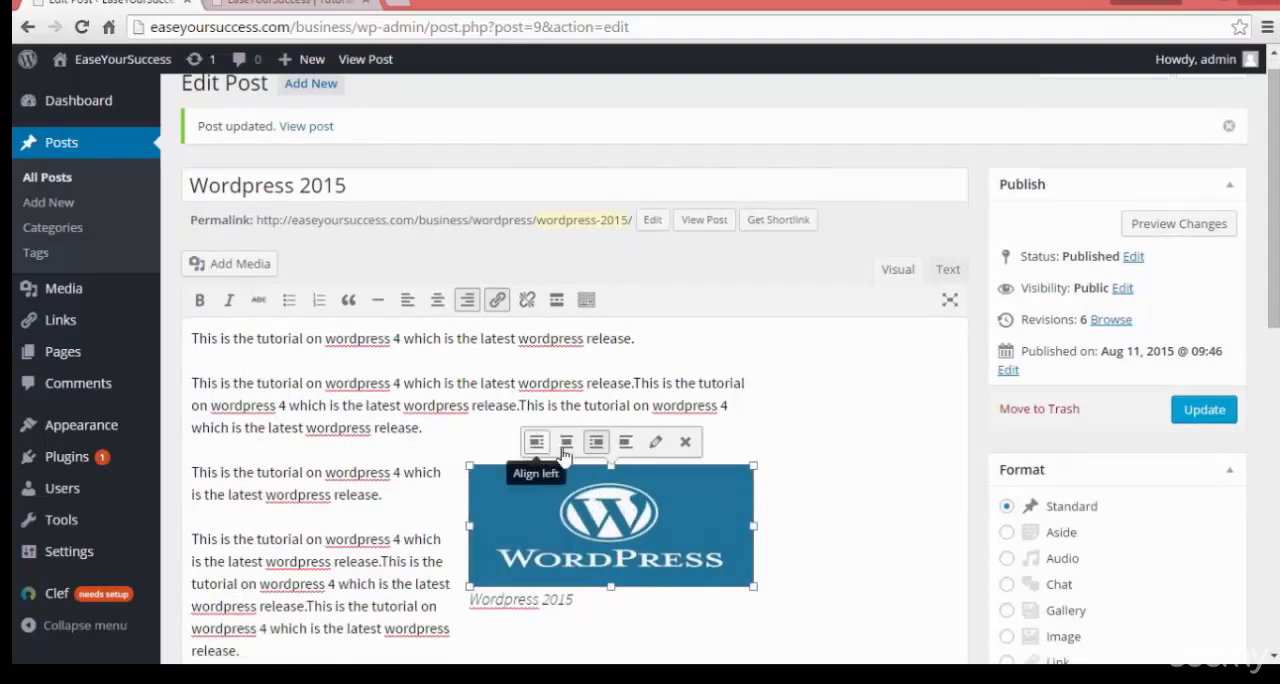
pyautogui.click(566, 442)
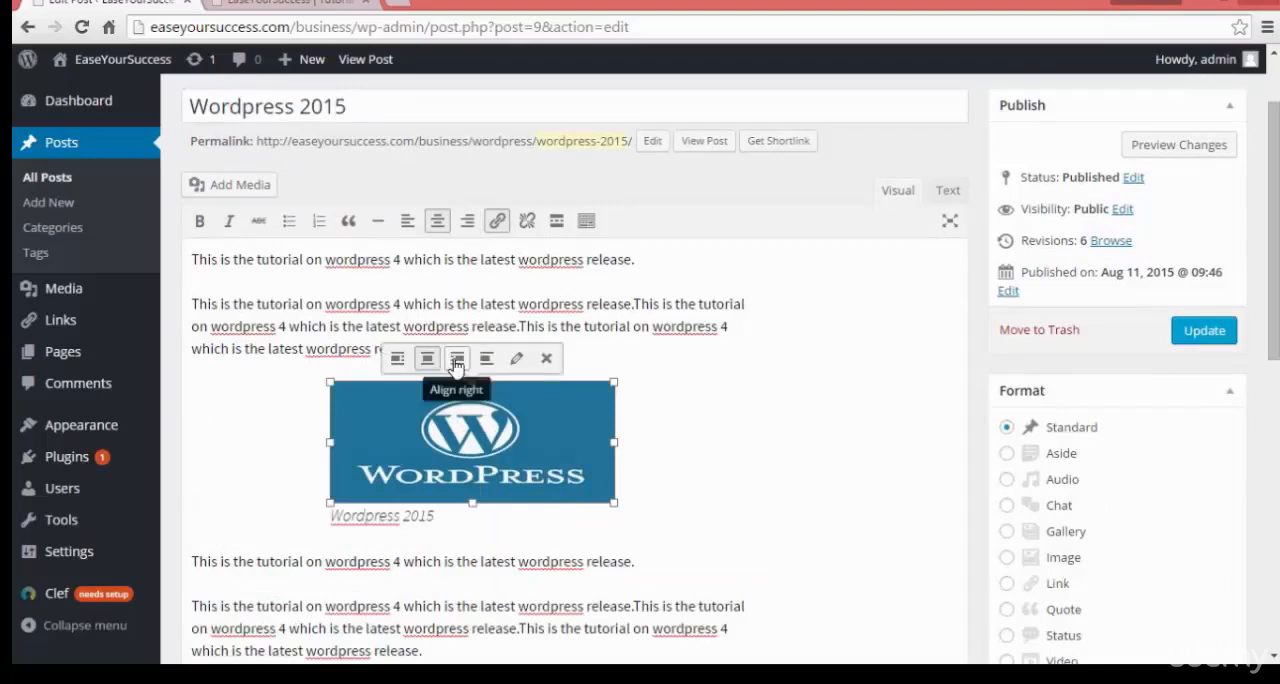
pyautogui.click(456, 358)
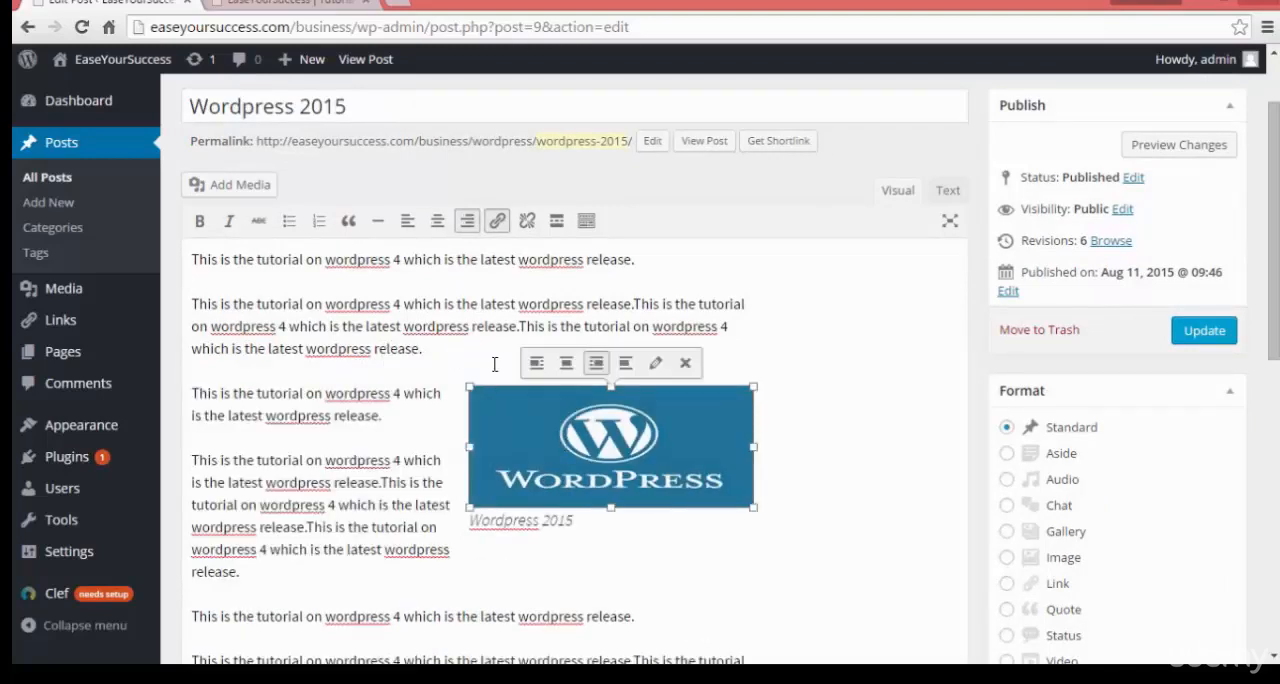
pyautogui.click(258, 362)
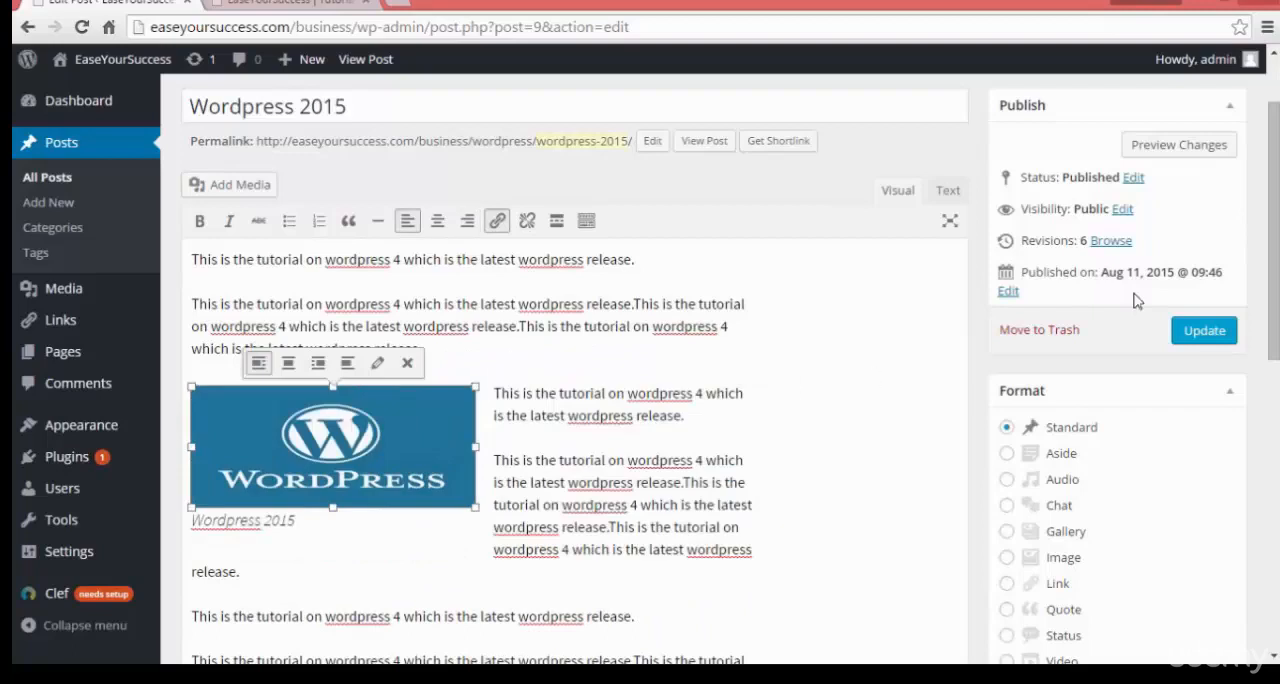
pyautogui.click(1204, 330)
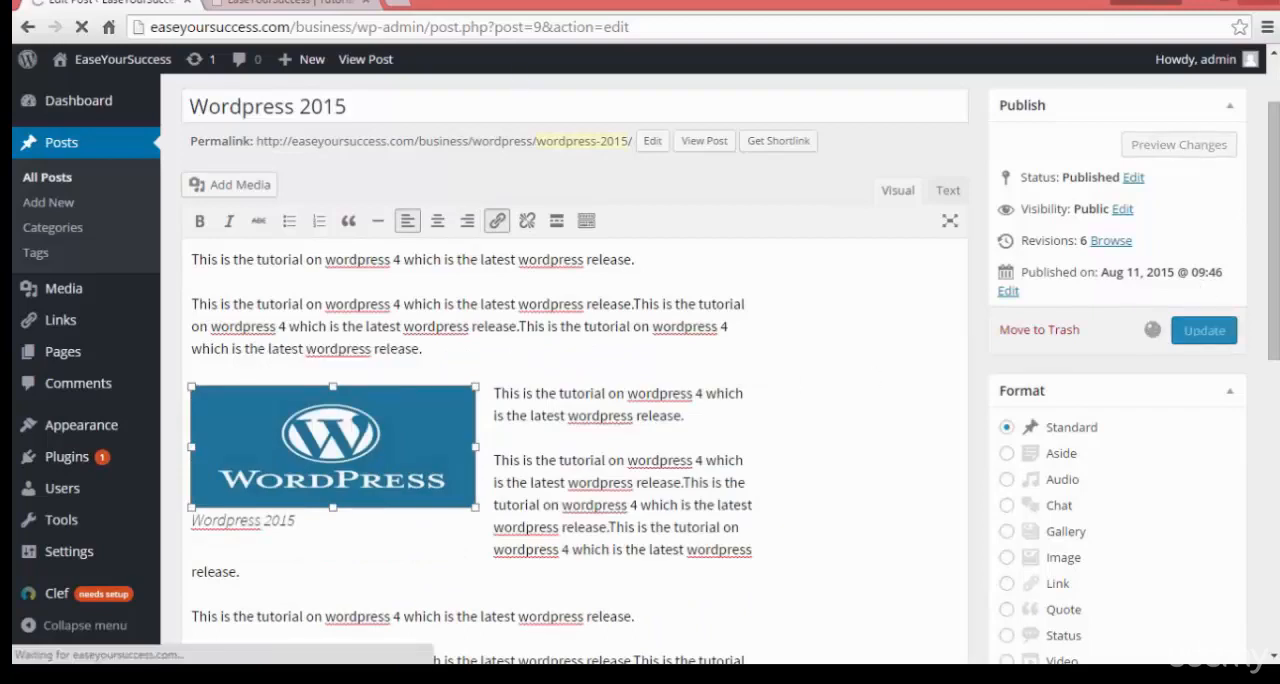
pyautogui.click(366, 60)
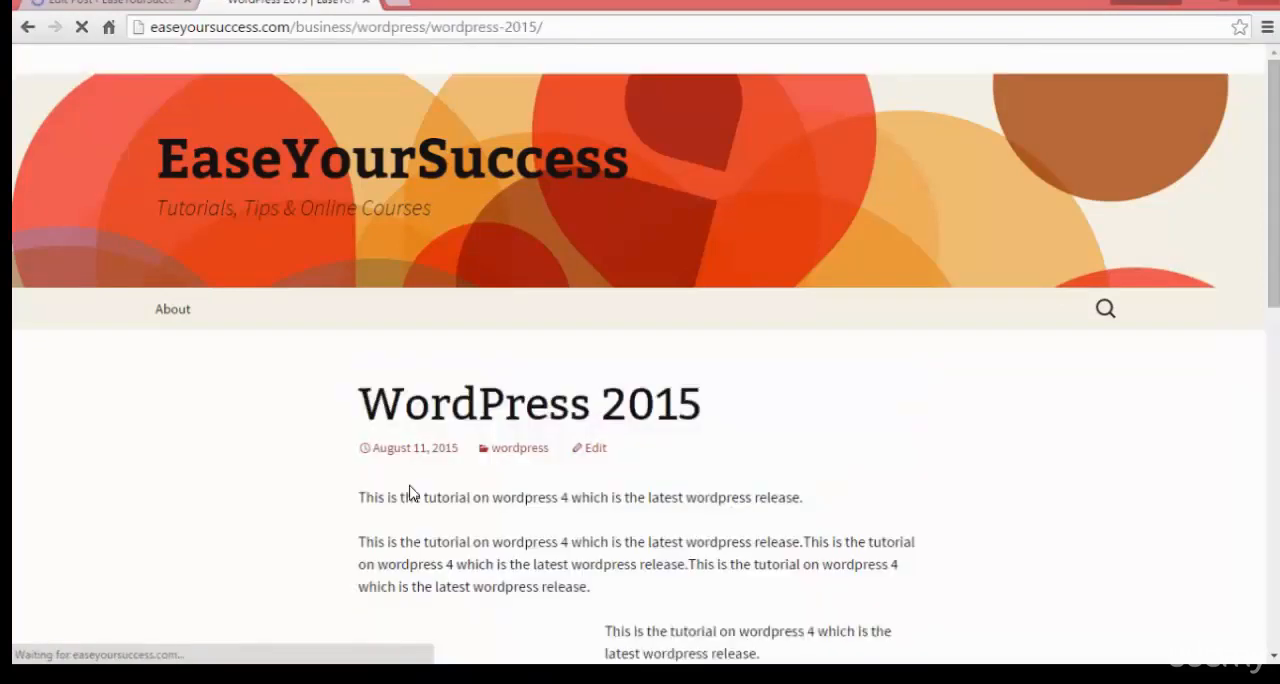
# - Look over the live post, then update it once more in the editor
pyautogui.scroll(-3)
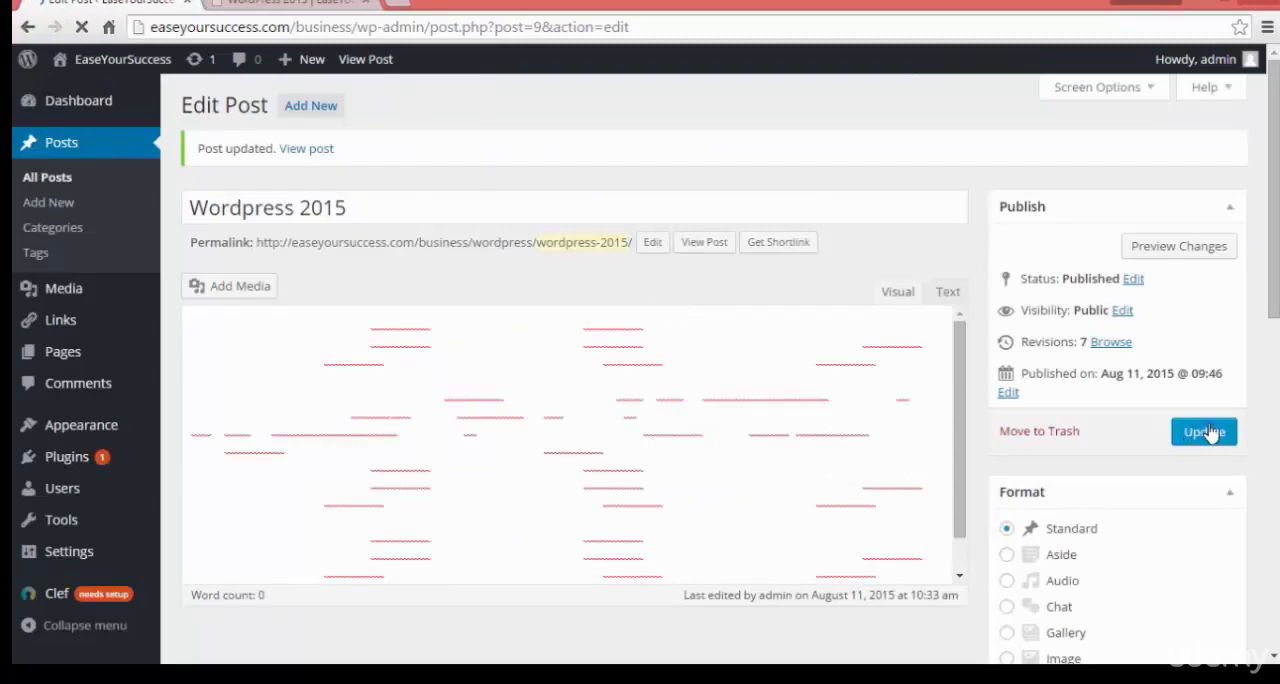
pyautogui.click(1204, 432)
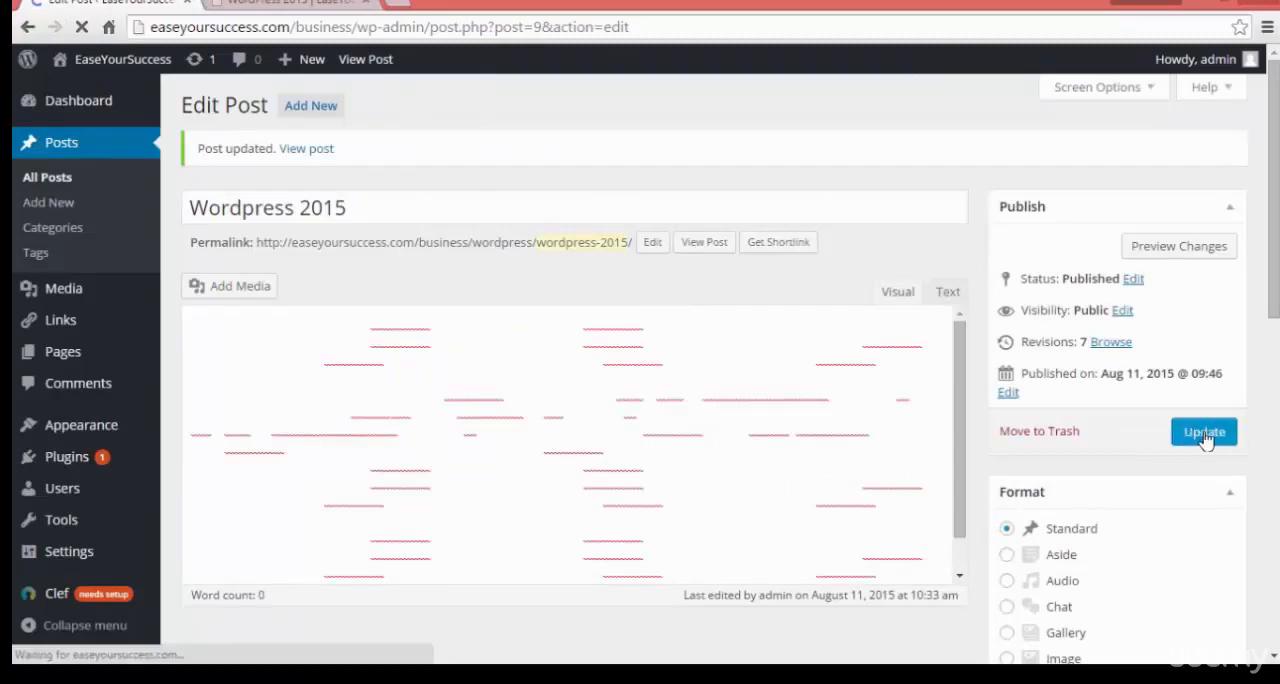